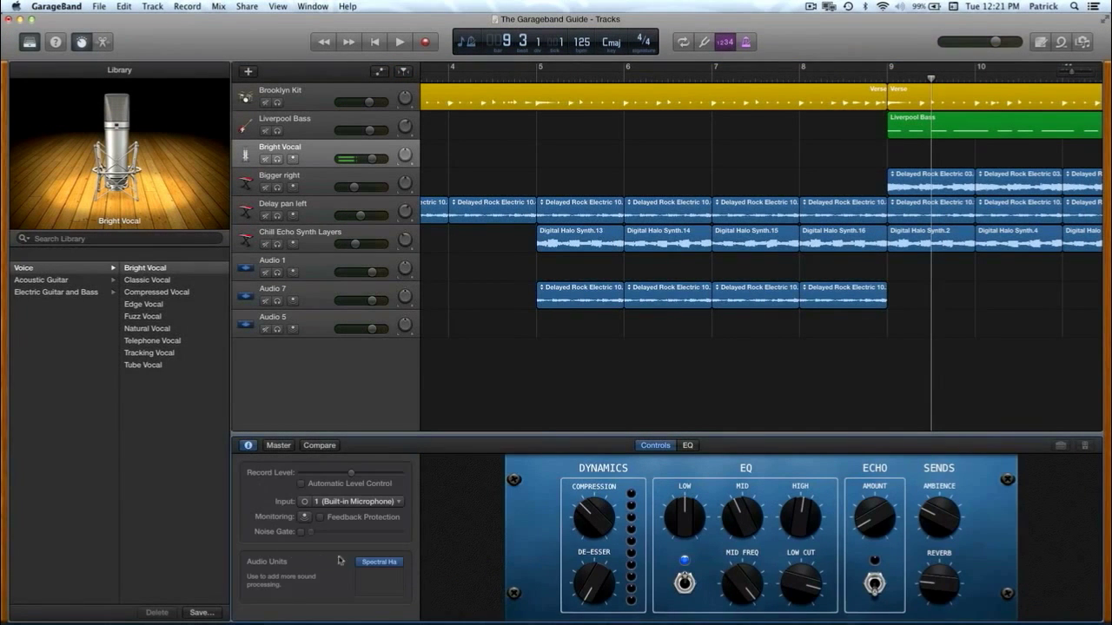
# Step: Show automation and pull the Liverpool Bass pan point down into a dip near bar 10
pyautogui.click(378, 562)
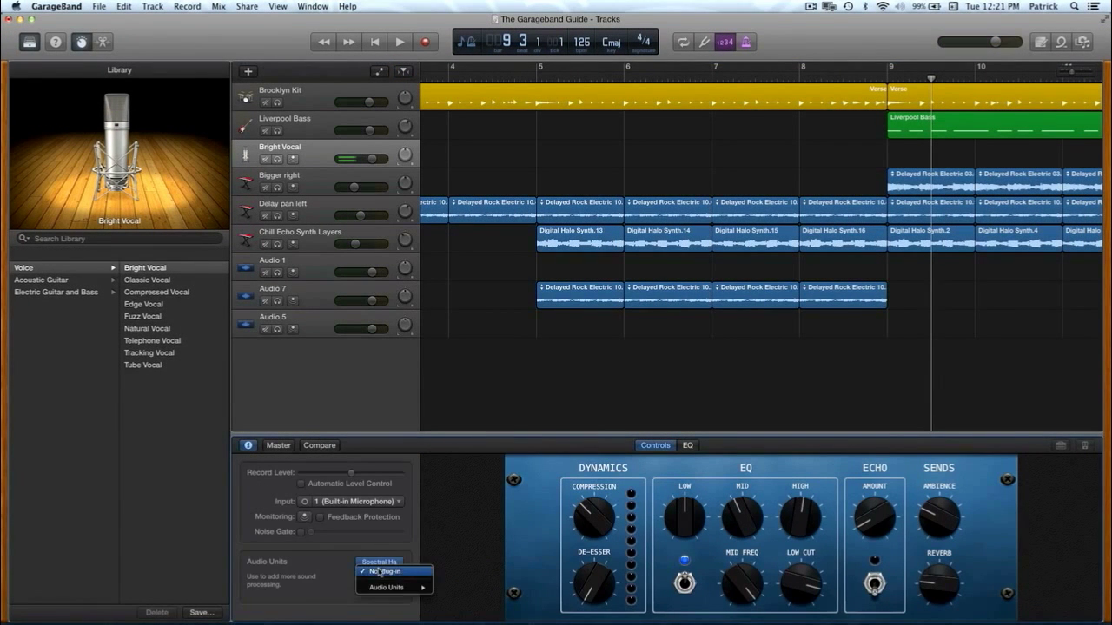
pyautogui.click(380, 562)
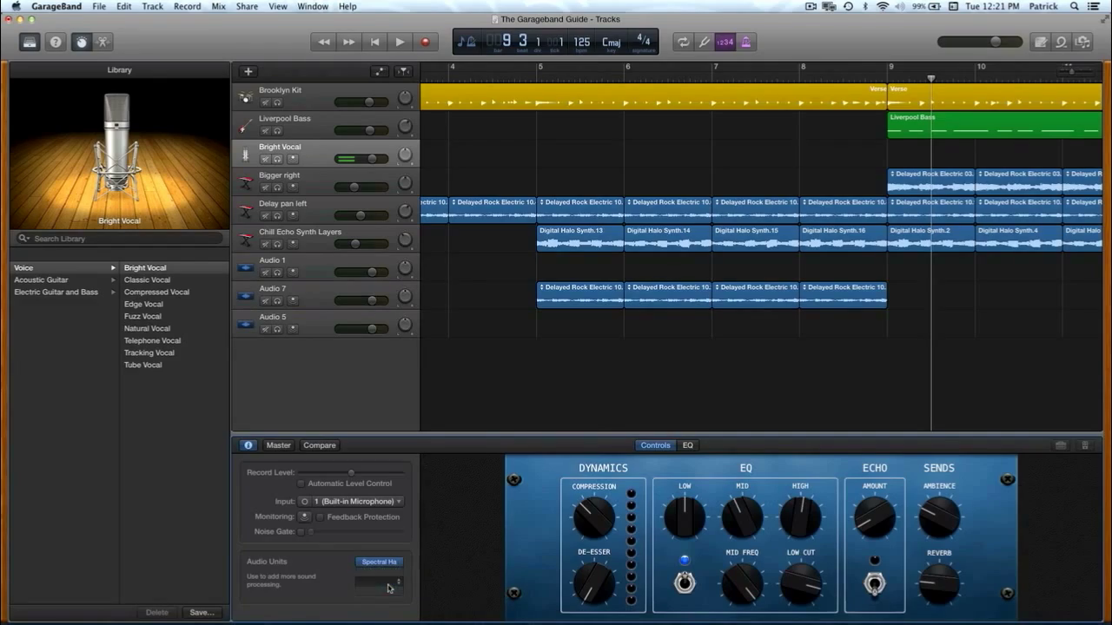
pyautogui.click(378, 562)
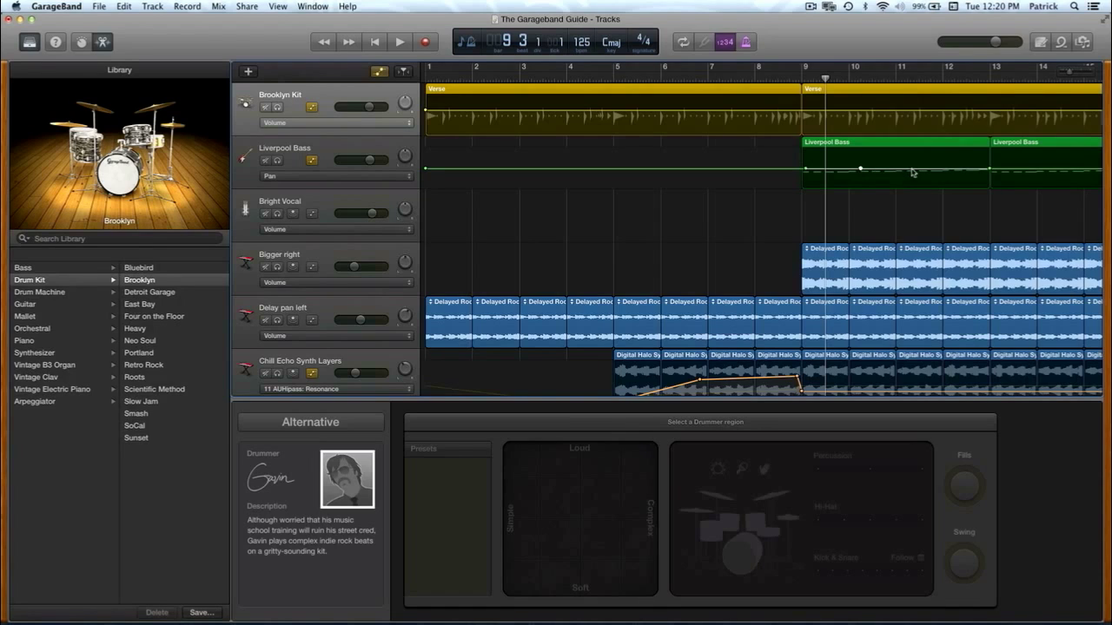
pyautogui.moveTo(912, 169); pyautogui.dragTo(860, 183)
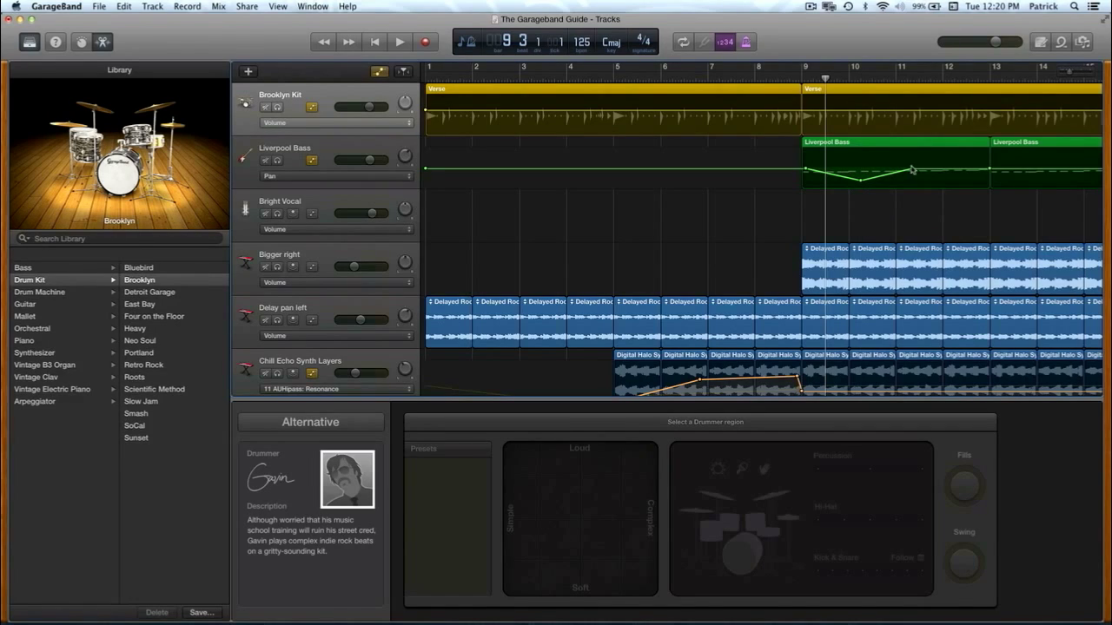
pyautogui.moveTo(912, 171); pyautogui.dragTo(914, 158)
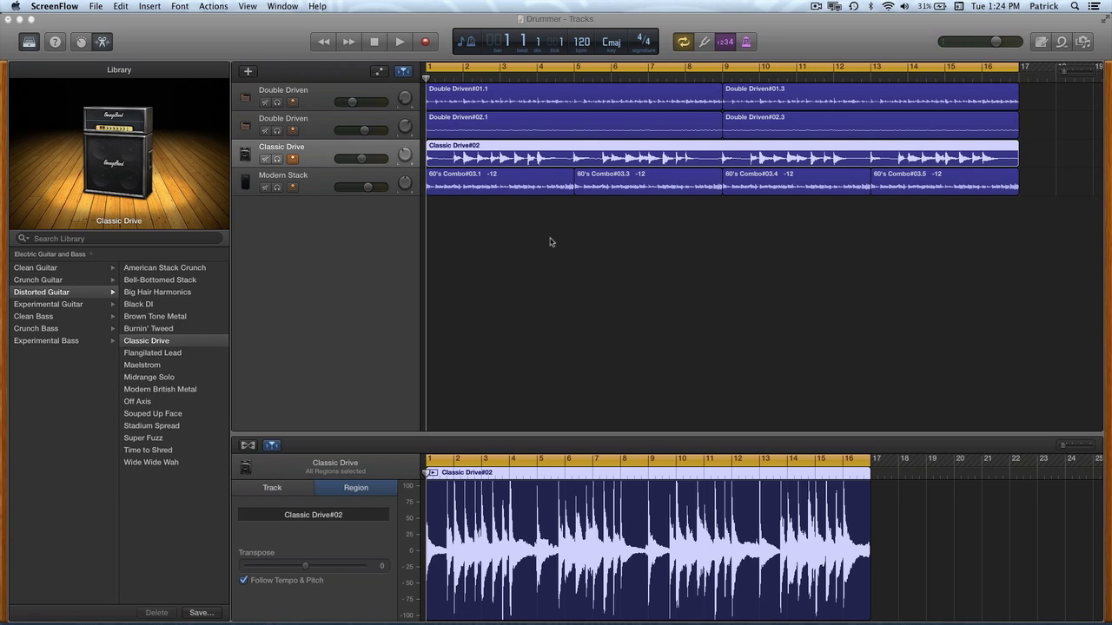
pyautogui.moveTo(405, 252)
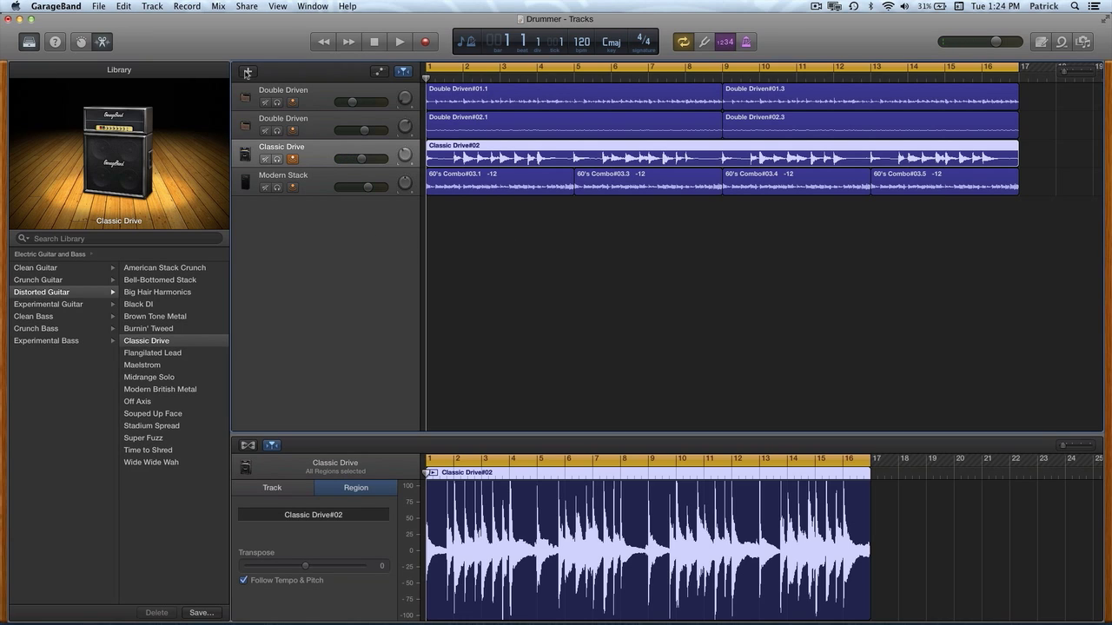
# Step: Create a Drummer track, adding the SoCal track with drummer Kyle
pyautogui.click(248, 72)
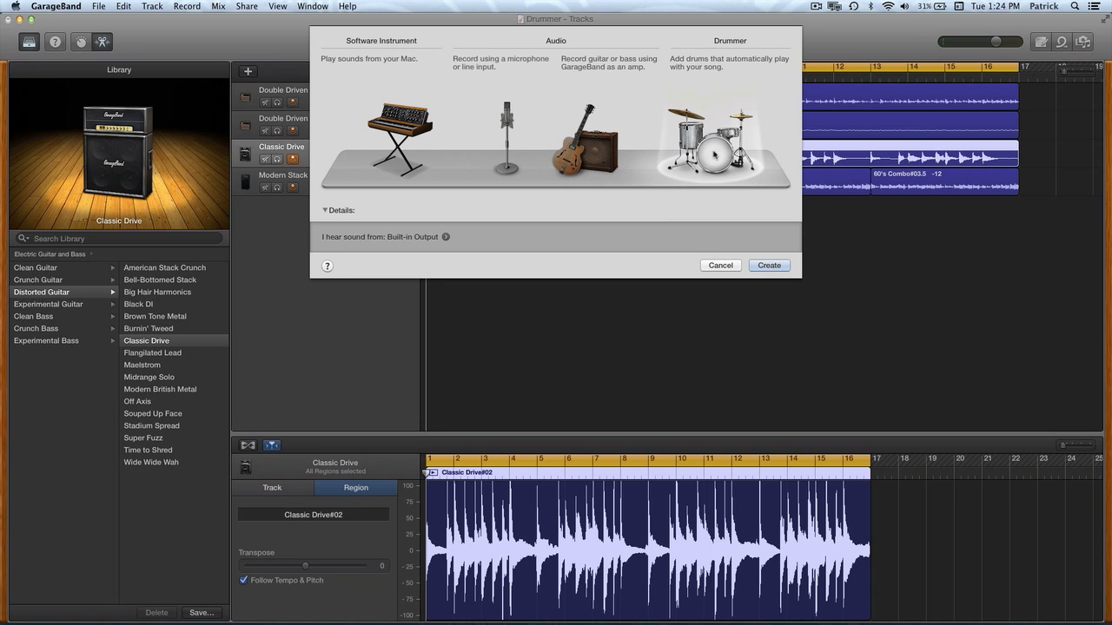
pyautogui.click(767, 265)
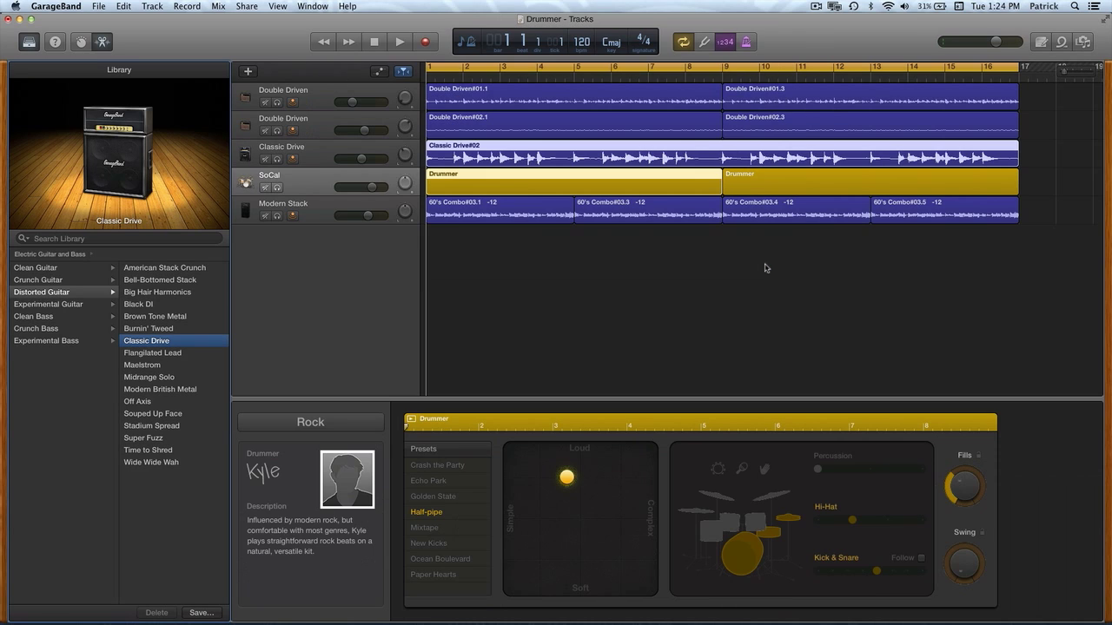
# Step: Select the SoCal track and show the Rock genre's five drummer choices
pyautogui.click(269, 180)
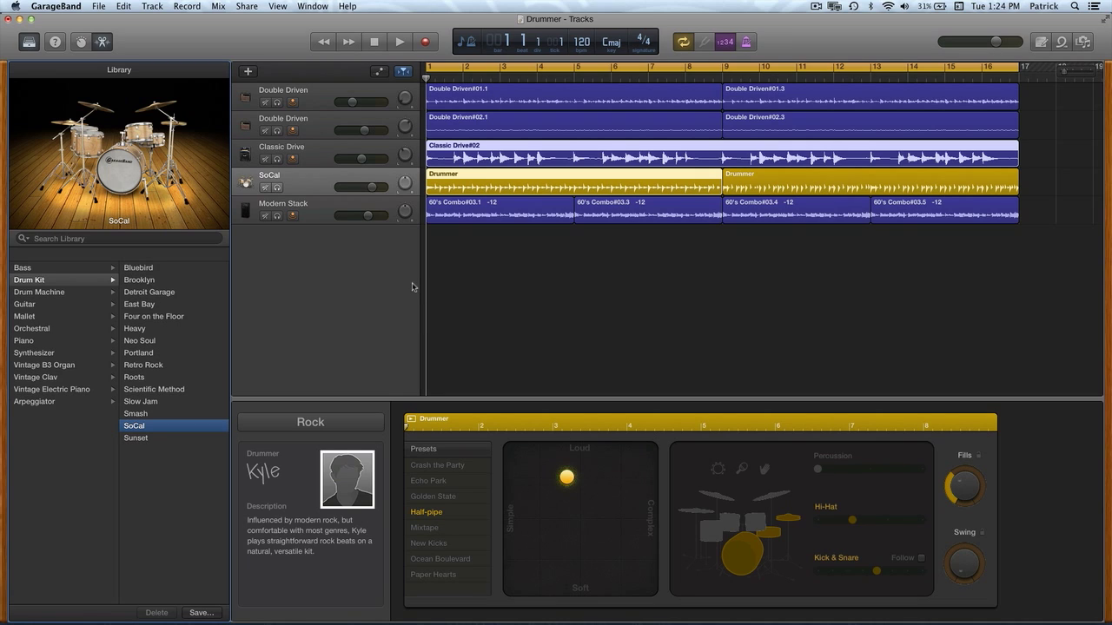
pyautogui.moveTo(310, 450)
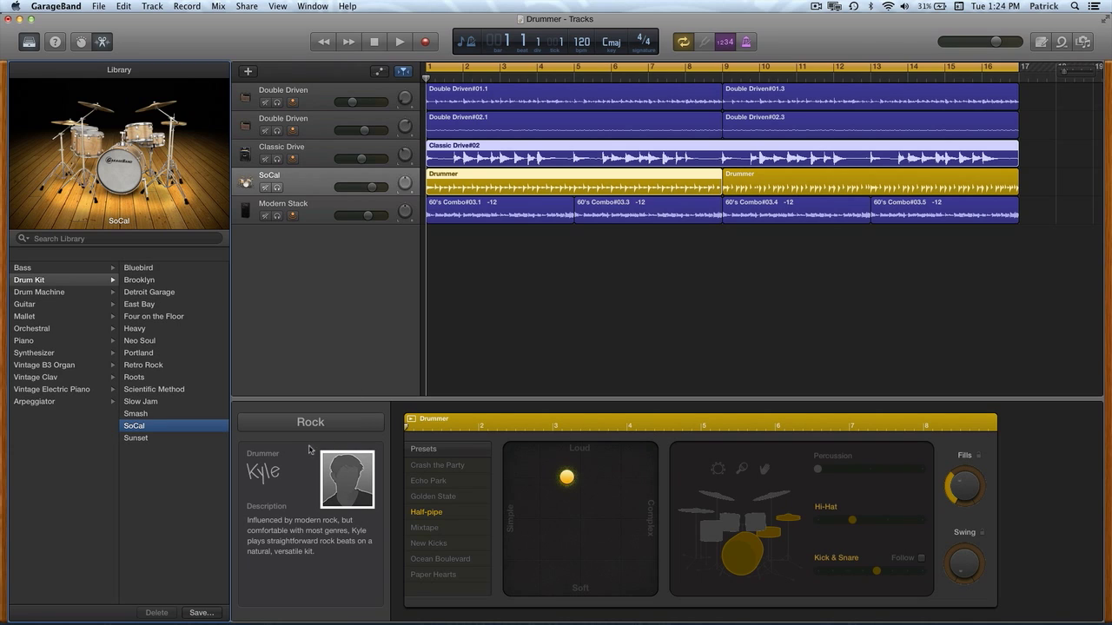
pyautogui.moveTo(304, 456)
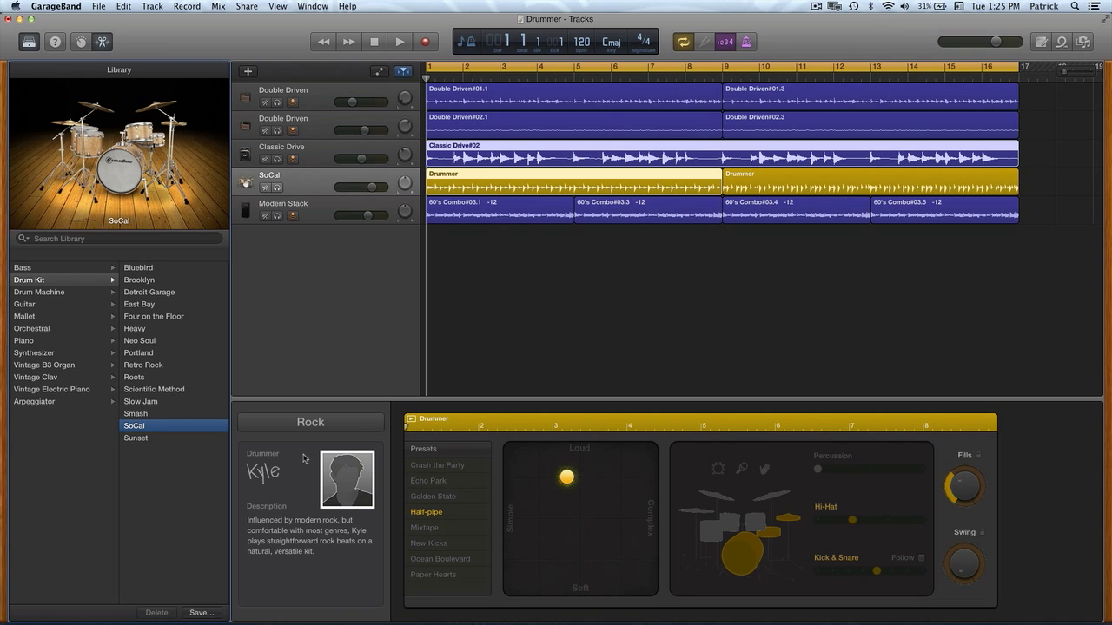
pyautogui.moveTo(306, 451)
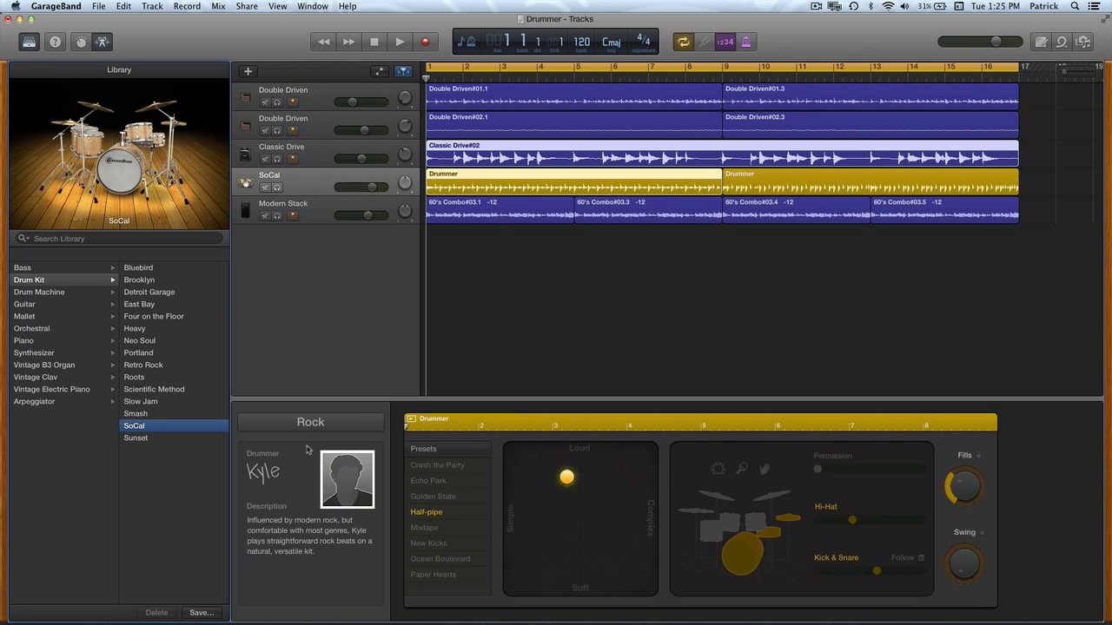
pyautogui.click(310, 422)
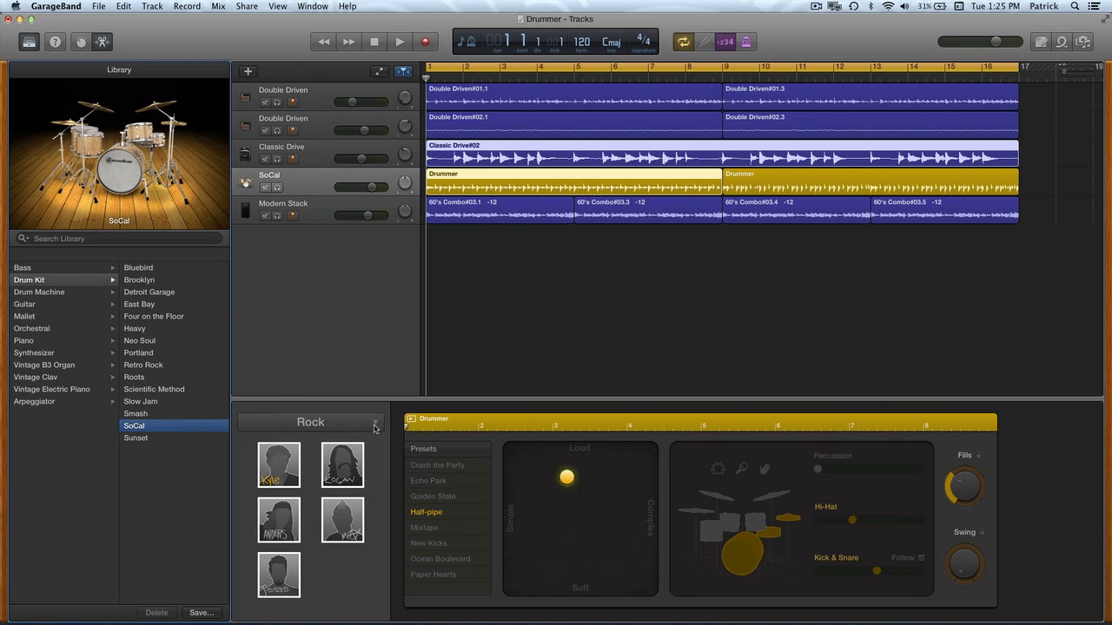
pyautogui.moveTo(377, 425)
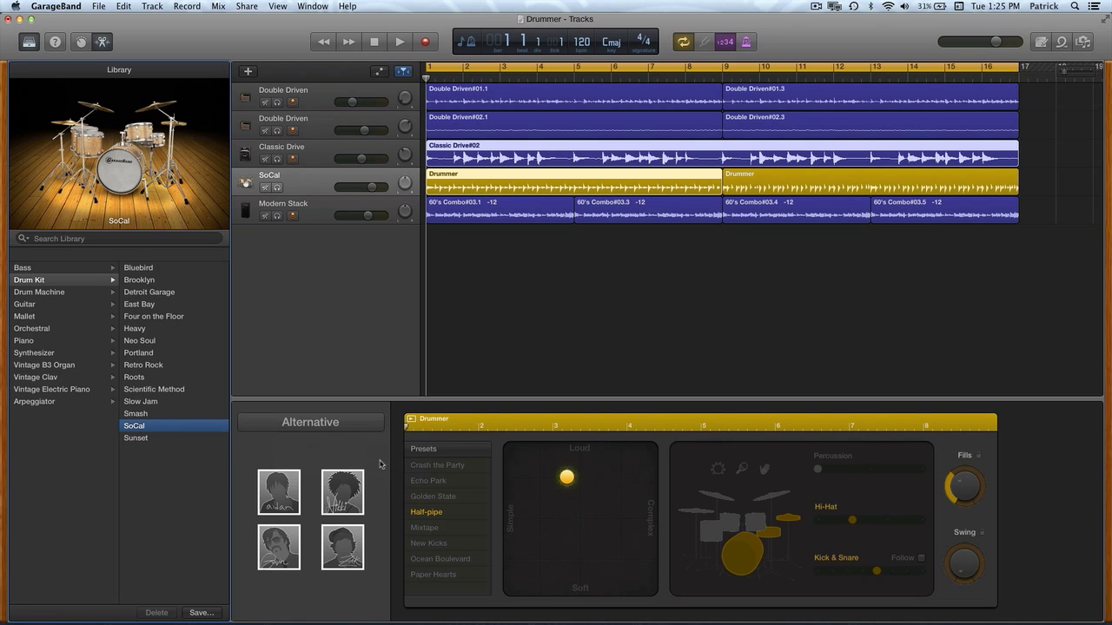
pyautogui.click(310, 421)
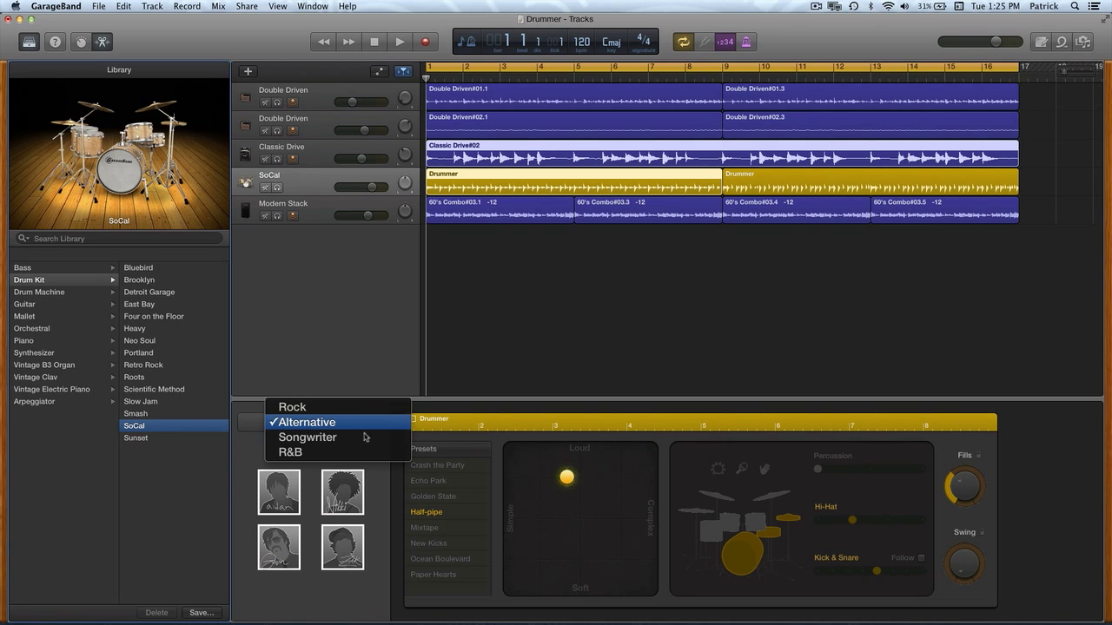
pyautogui.click(308, 437)
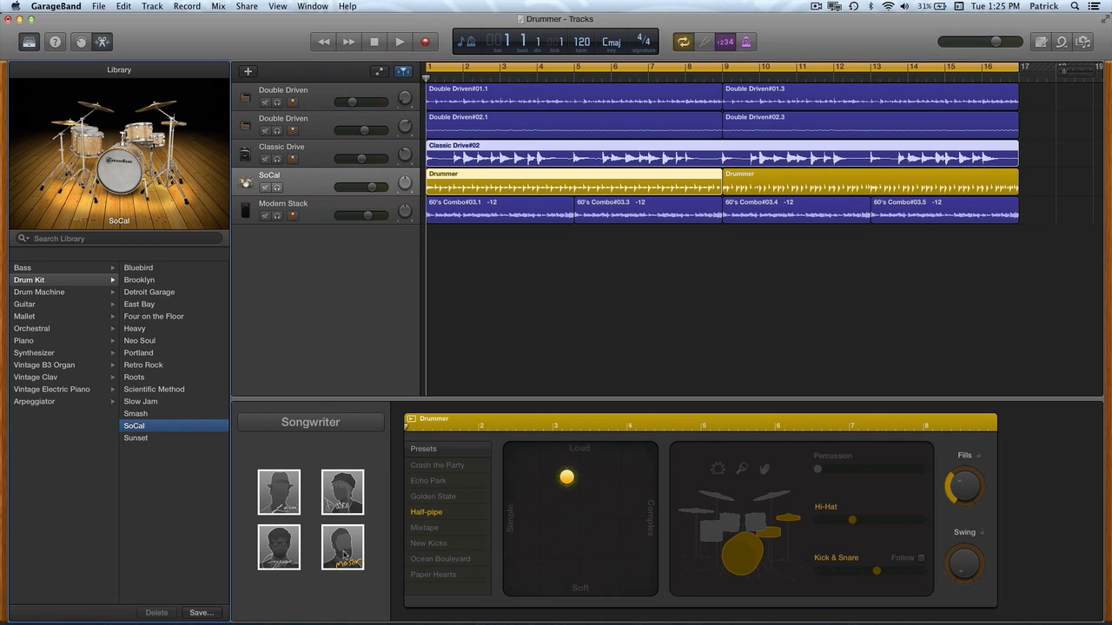
pyautogui.click(309, 422)
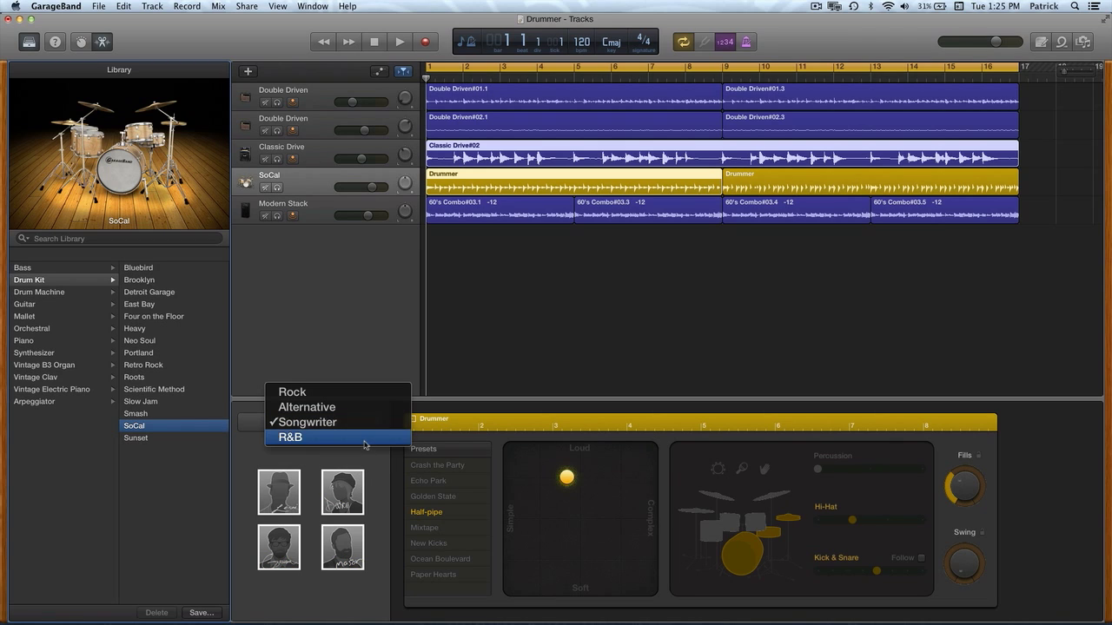
pyautogui.click(290, 437)
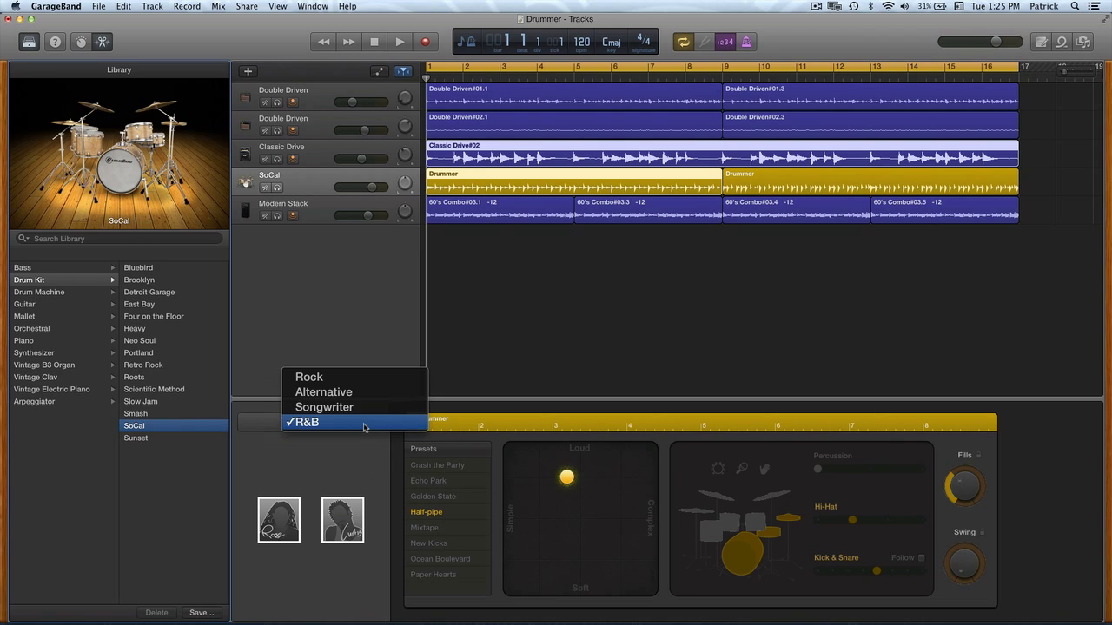
pyautogui.click(309, 377)
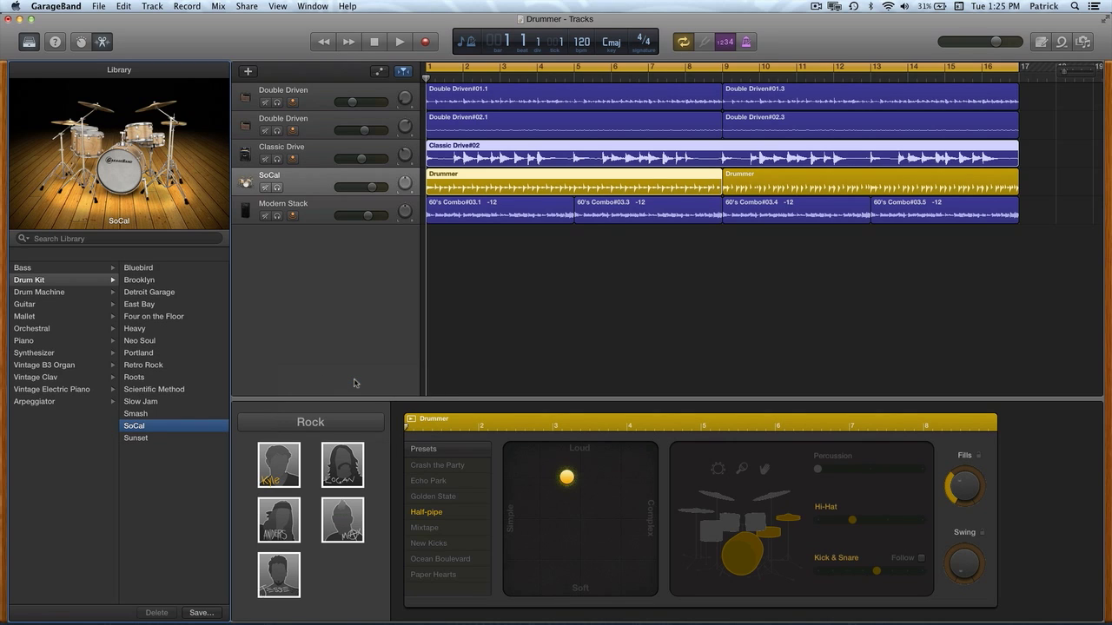
# Step: Pick Kyle from the Rock drummer list as the SoCal track's drummer
pyautogui.click(278, 466)
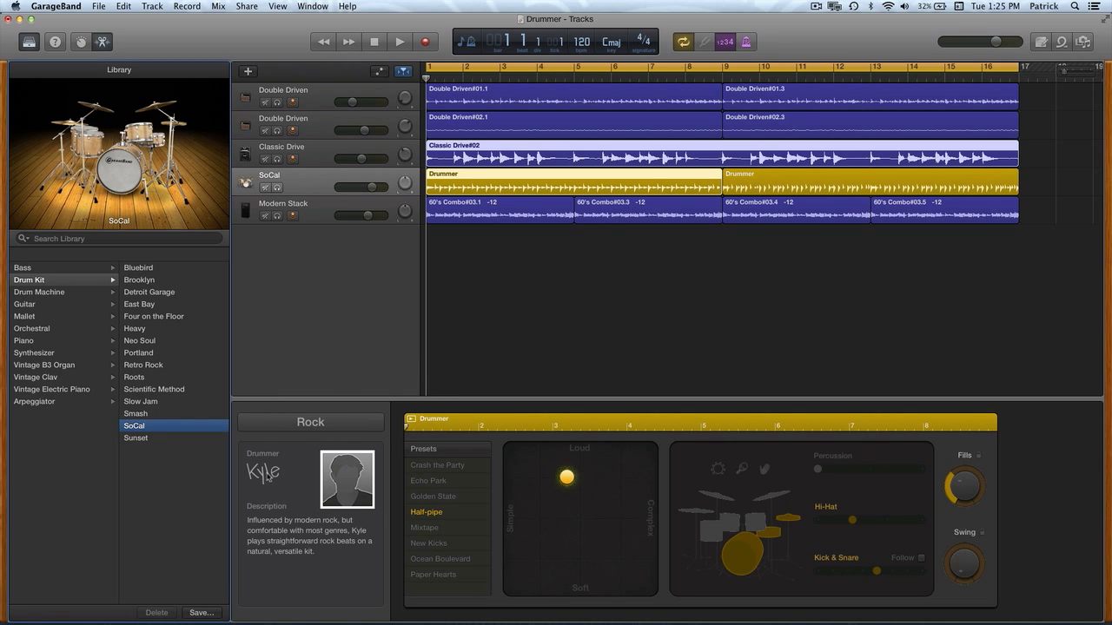
pyautogui.moveTo(307, 538)
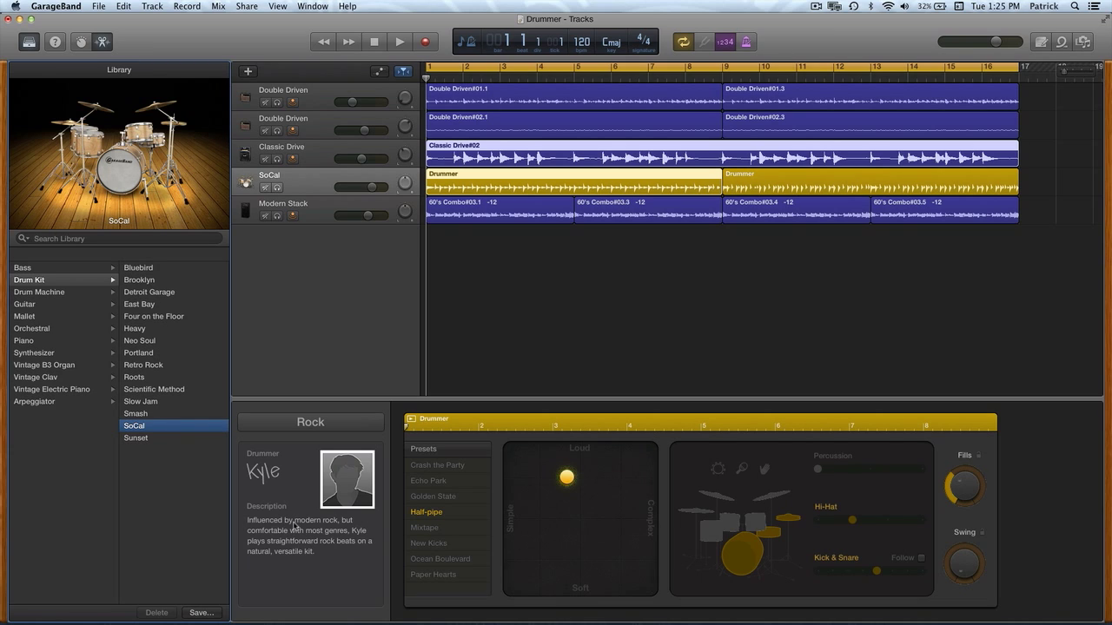
pyautogui.moveTo(295, 525)
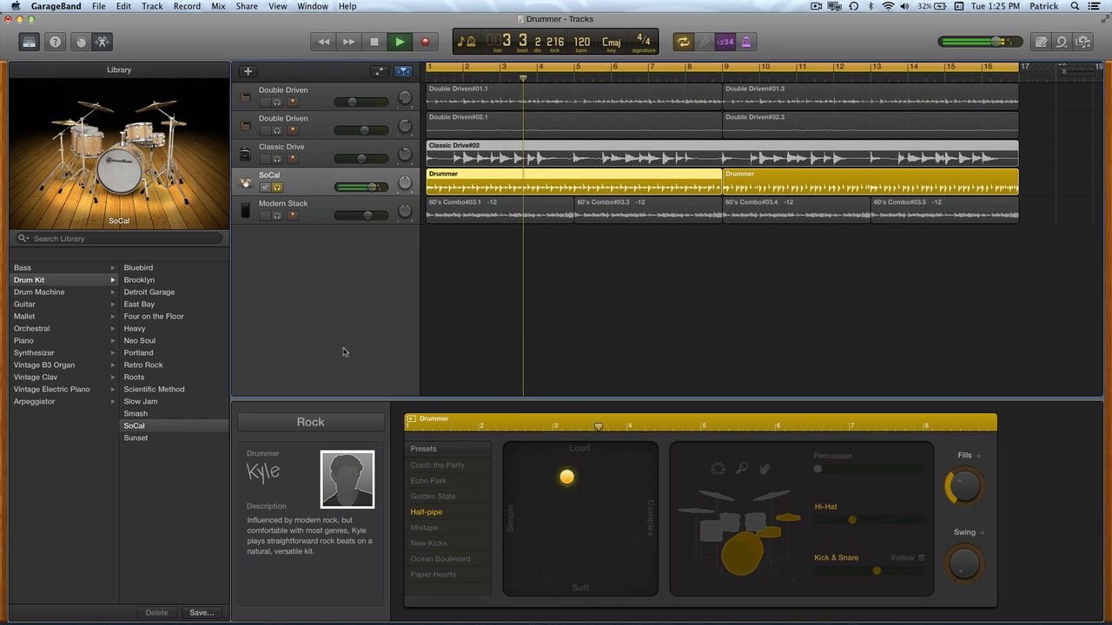
pyautogui.click(134, 328)
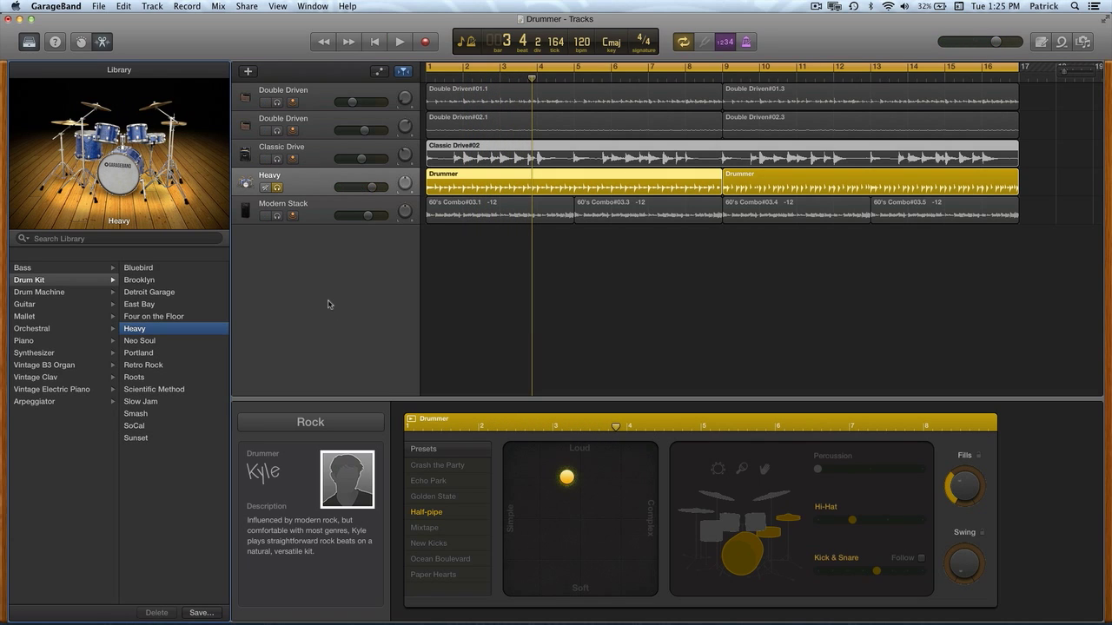
pyautogui.click(400, 41)
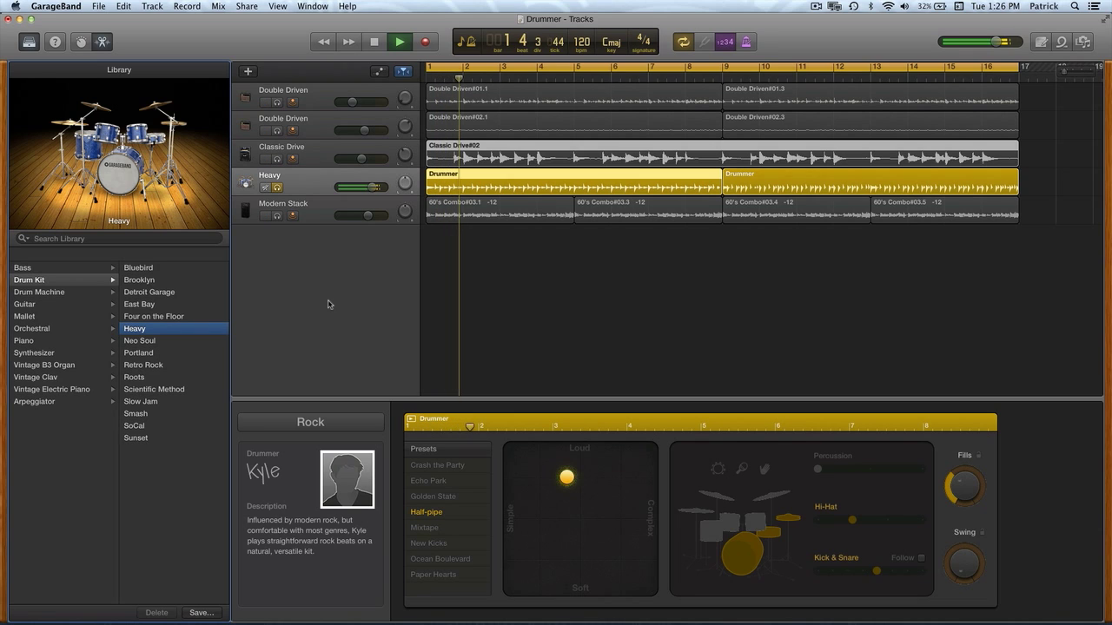
pyautogui.click(399, 42)
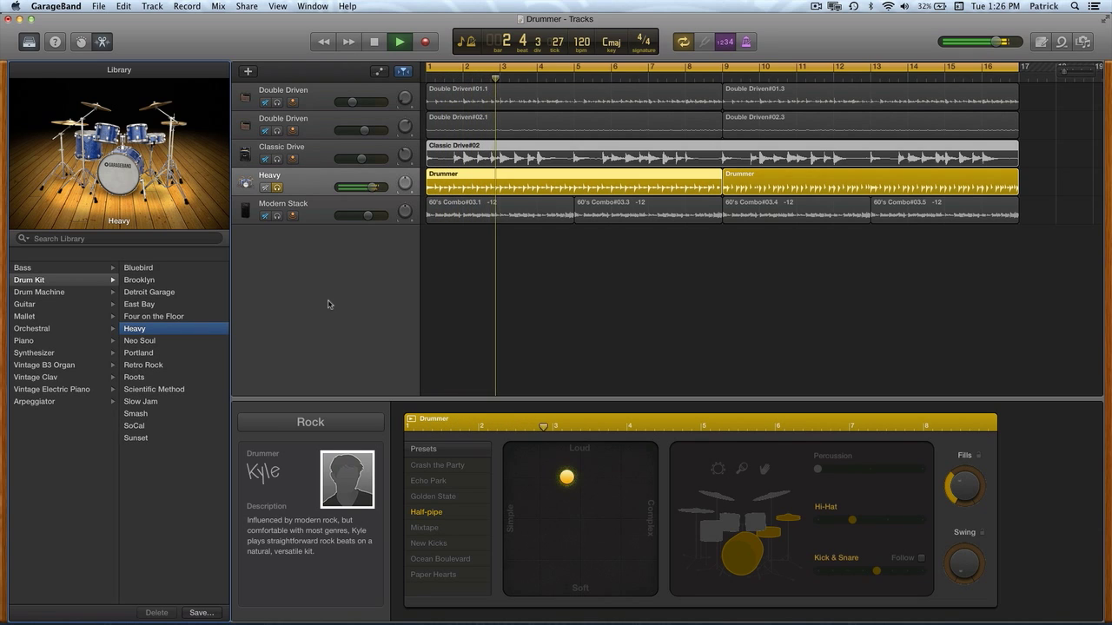
pyautogui.click(139, 340)
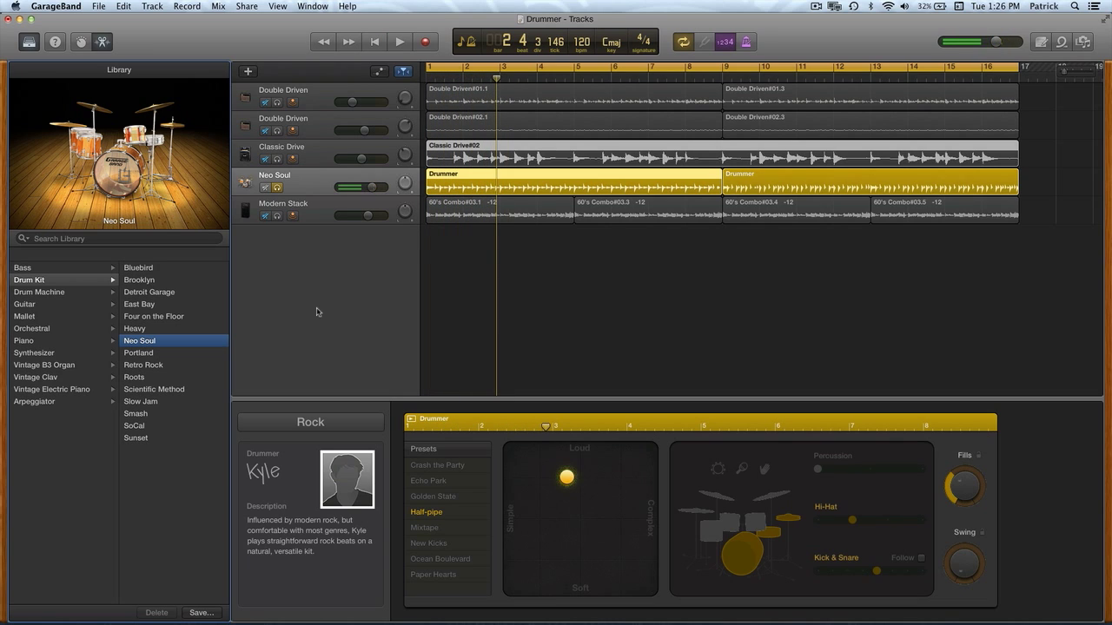
pyautogui.click(134, 426)
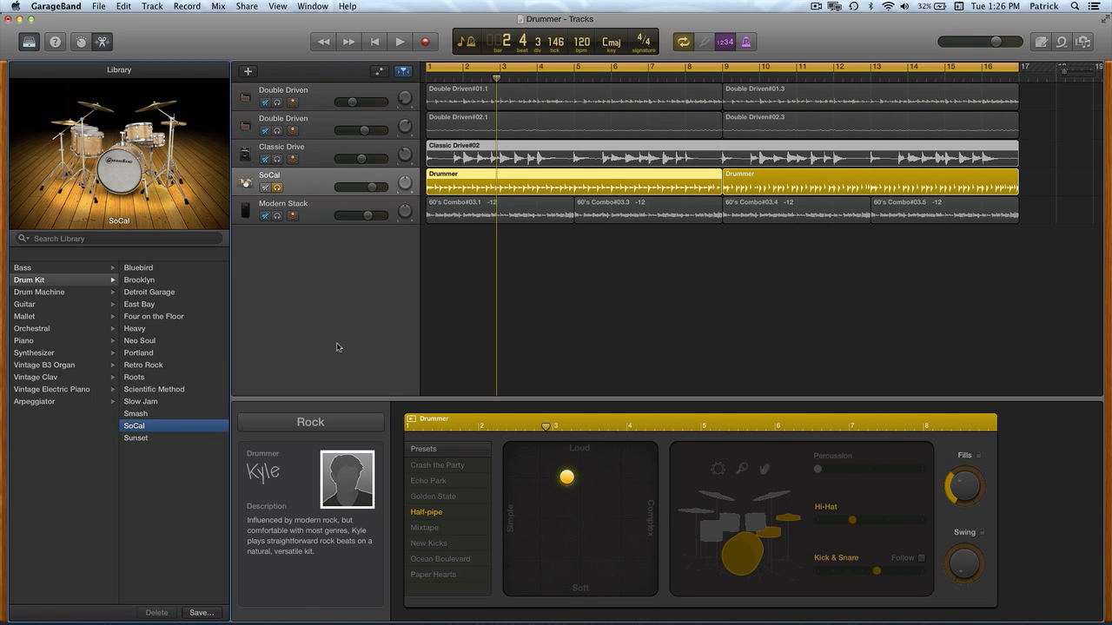
pyautogui.moveTo(361, 343)
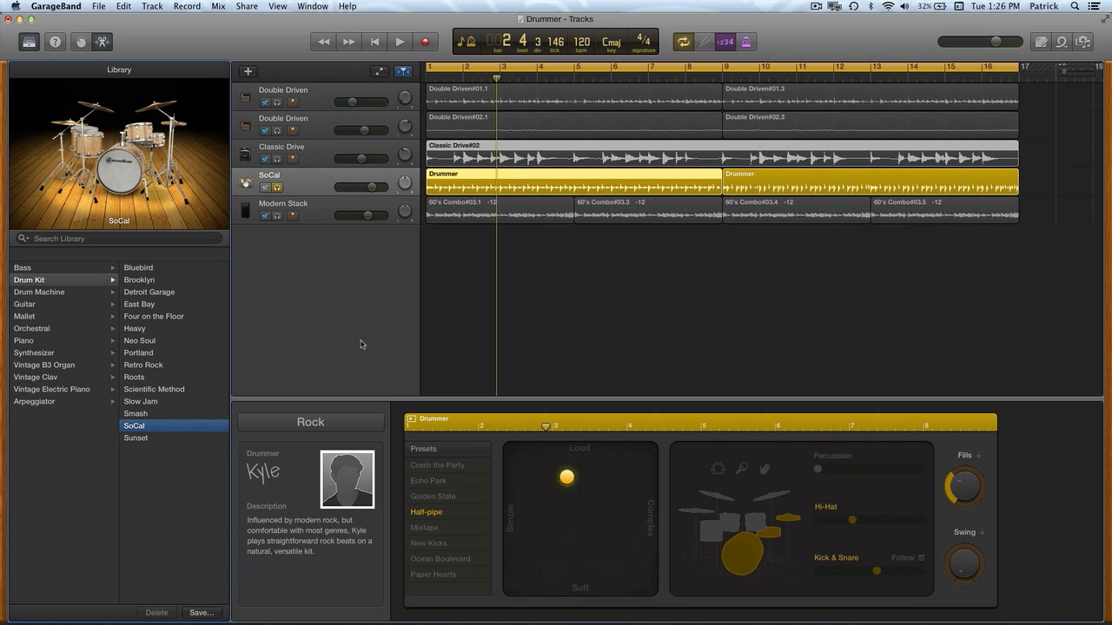
pyautogui.moveTo(435, 536)
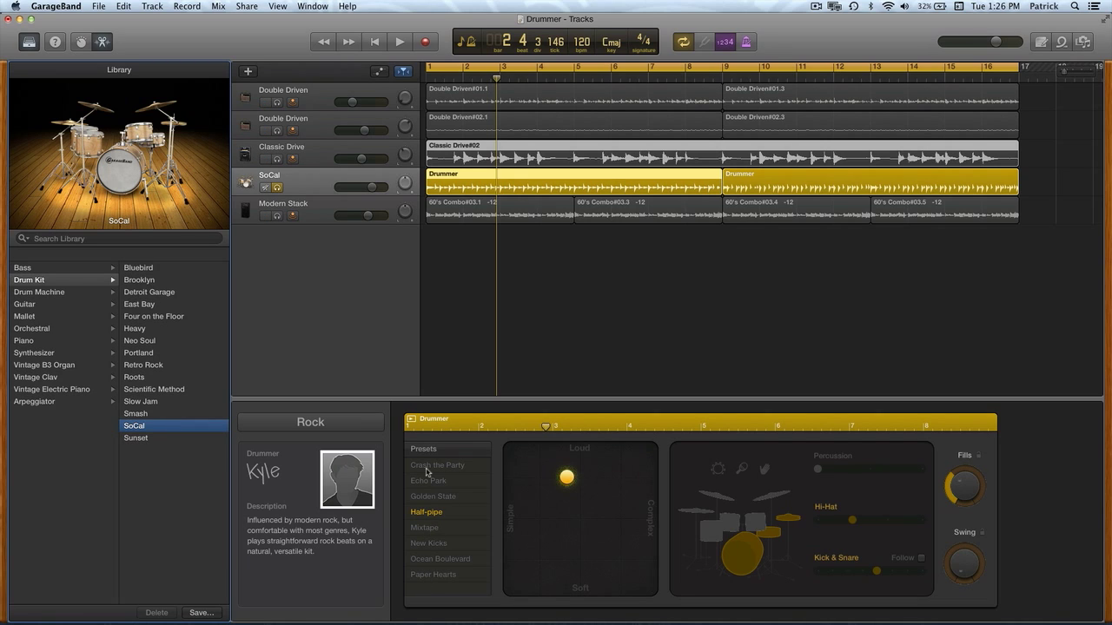
# Step: Play the Half-pipe groove, try Crash the Party, then settle on Ocean Boulevard
pyautogui.click(400, 42)
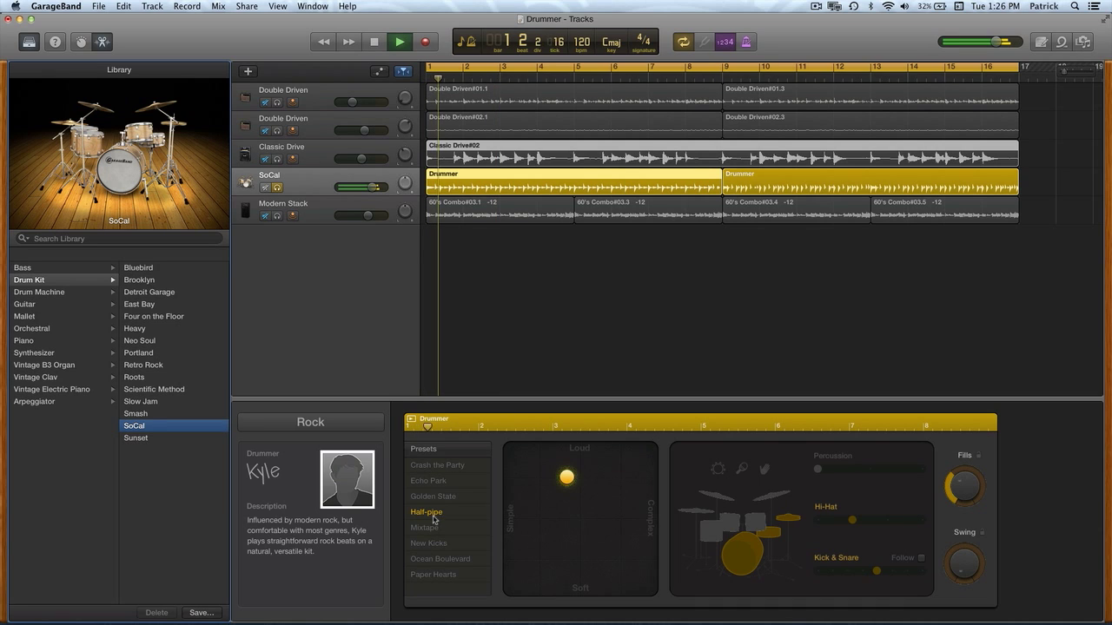
pyautogui.click(437, 465)
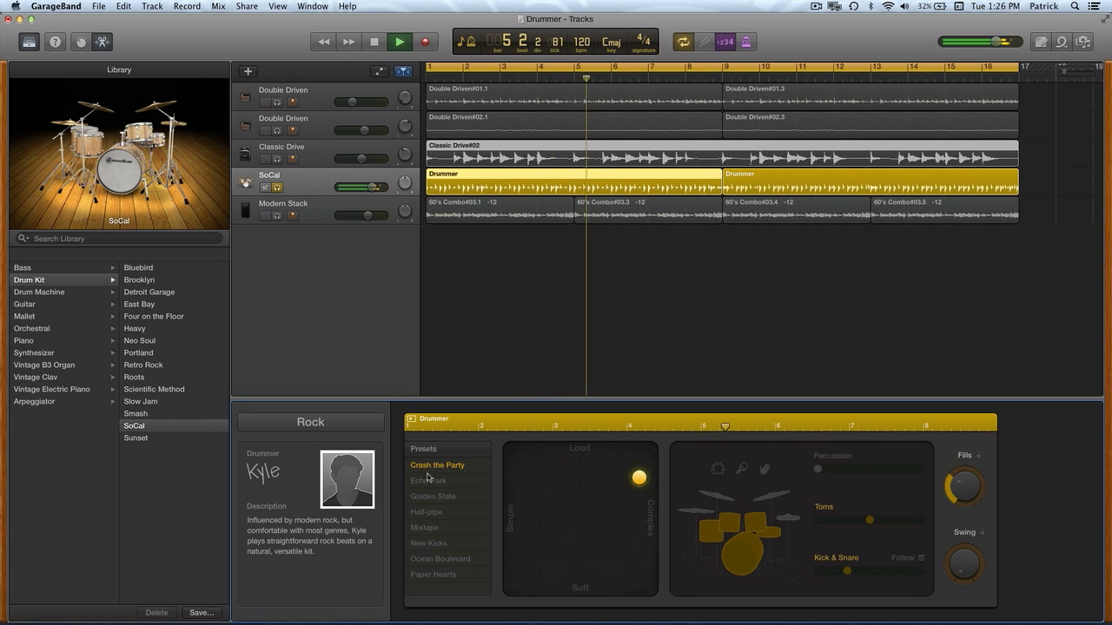
pyautogui.click(428, 480)
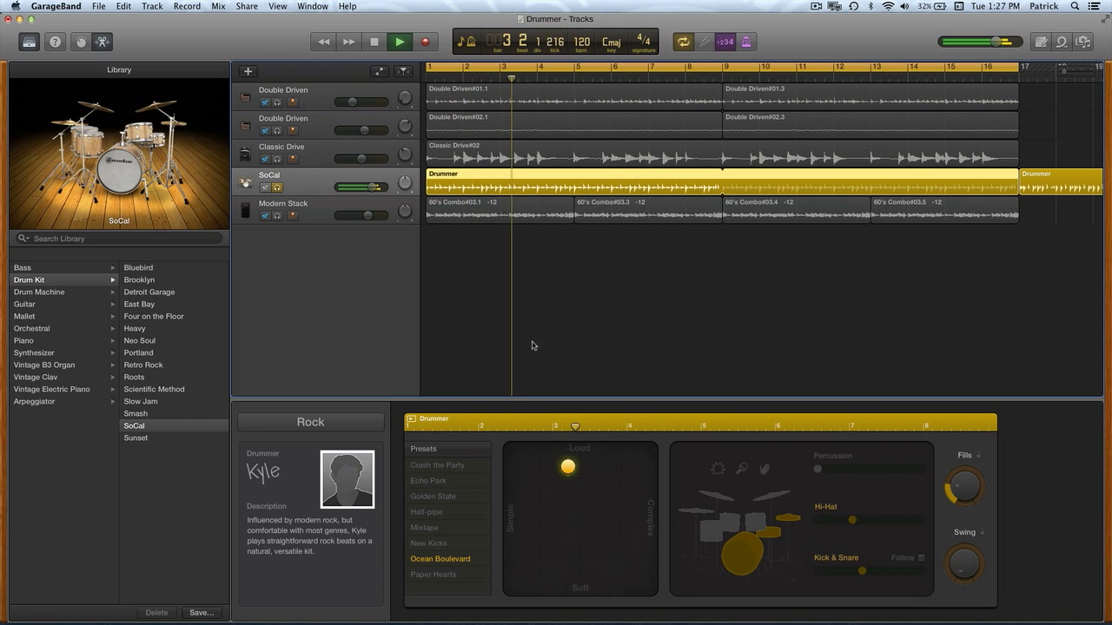
pyautogui.click(373, 42)
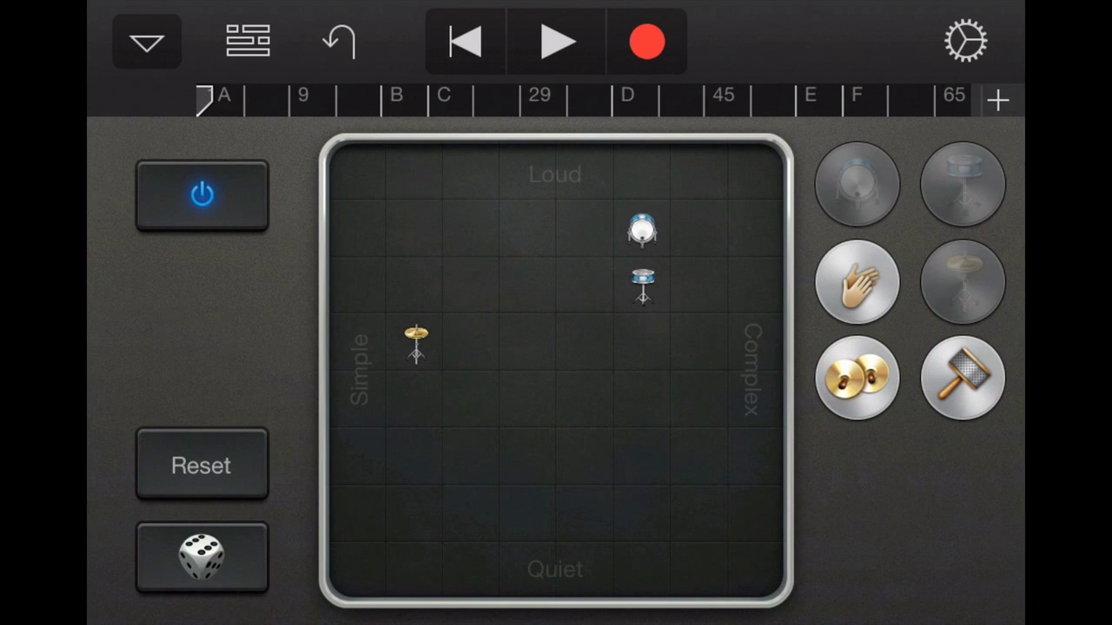
# Step: Drag a drum piece to a new spot on the Loud/Quiet–Simple/Complex pad
pyautogui.moveTo(856, 283); pyautogui.dragTo(525, 347)
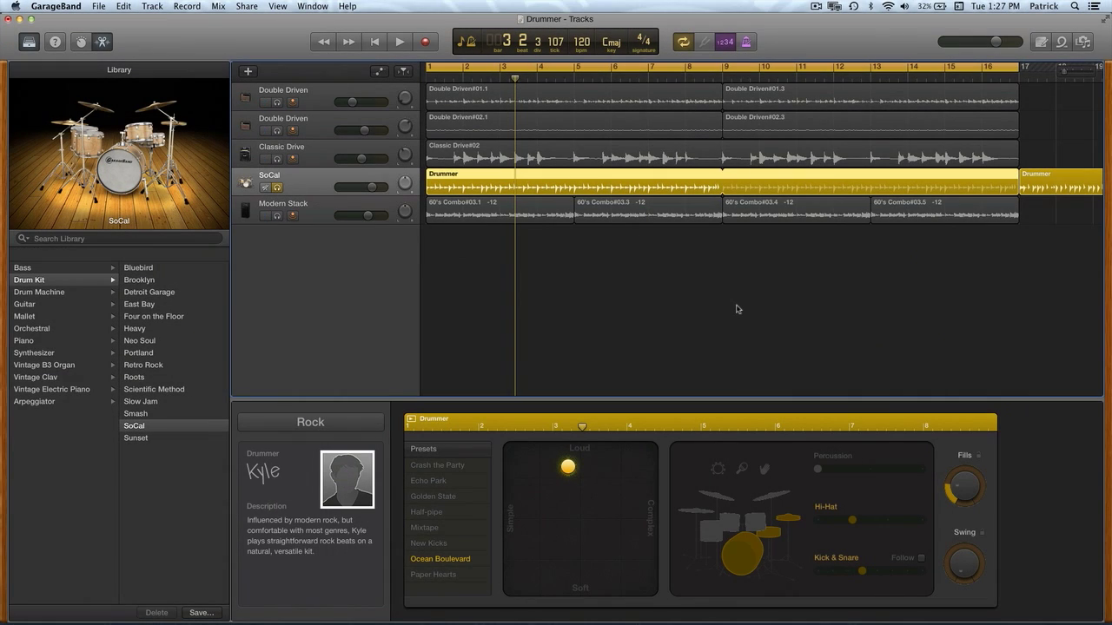
# Step: During playback, move the XY puck soft-simple, soft-complex, then loud at mid complexity
pyautogui.click(400, 42)
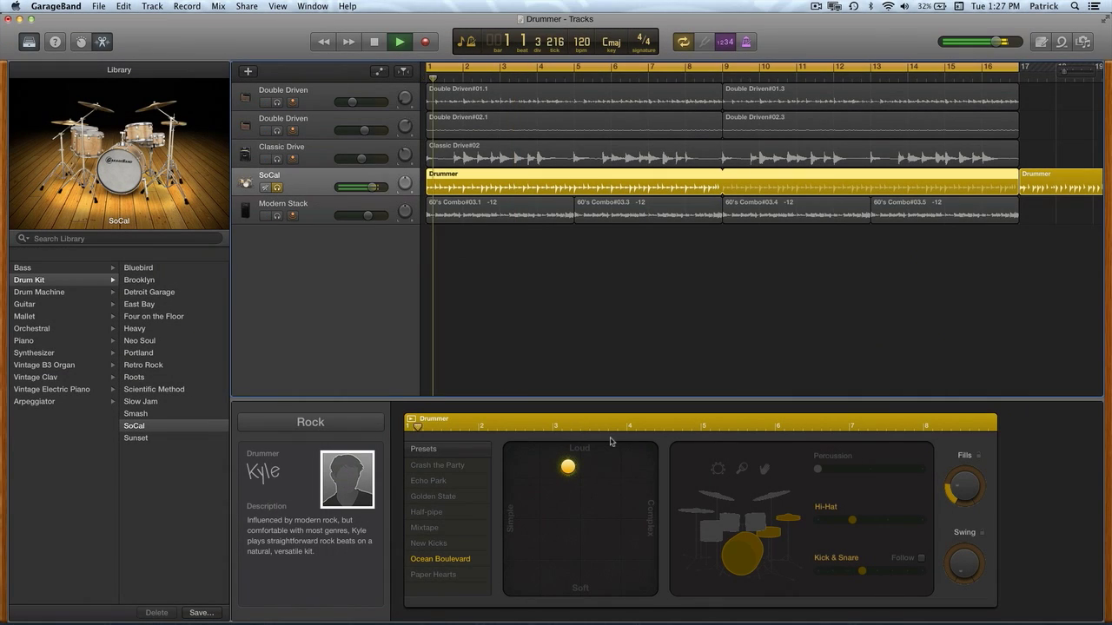
pyautogui.moveTo(567, 468); pyautogui.dragTo(562, 542)
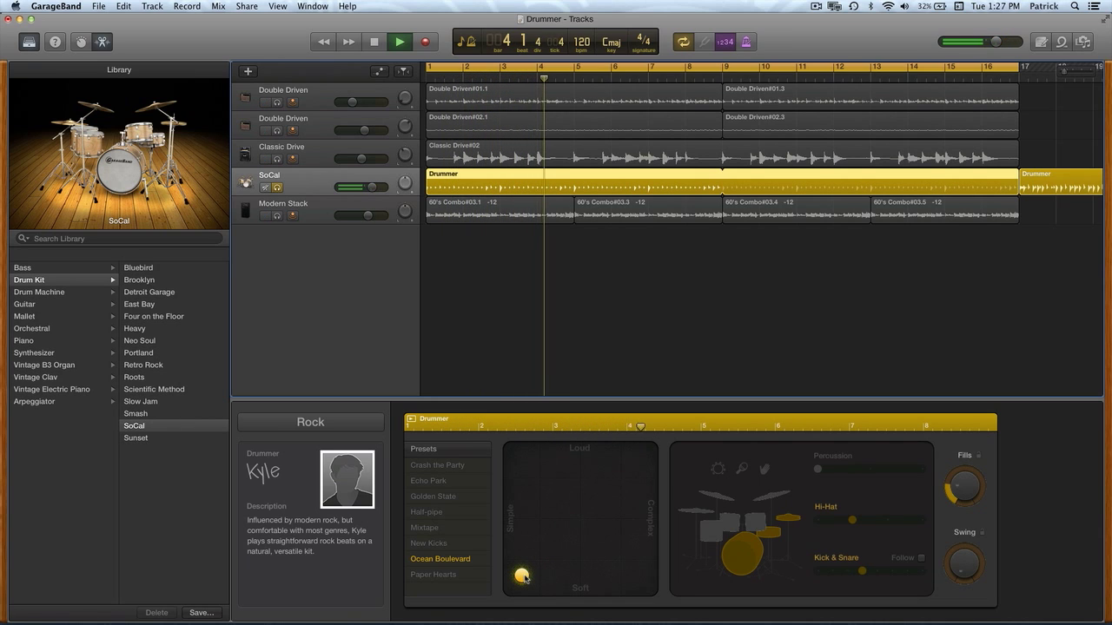
pyautogui.moveTo(521, 578); pyautogui.dragTo(639, 568)
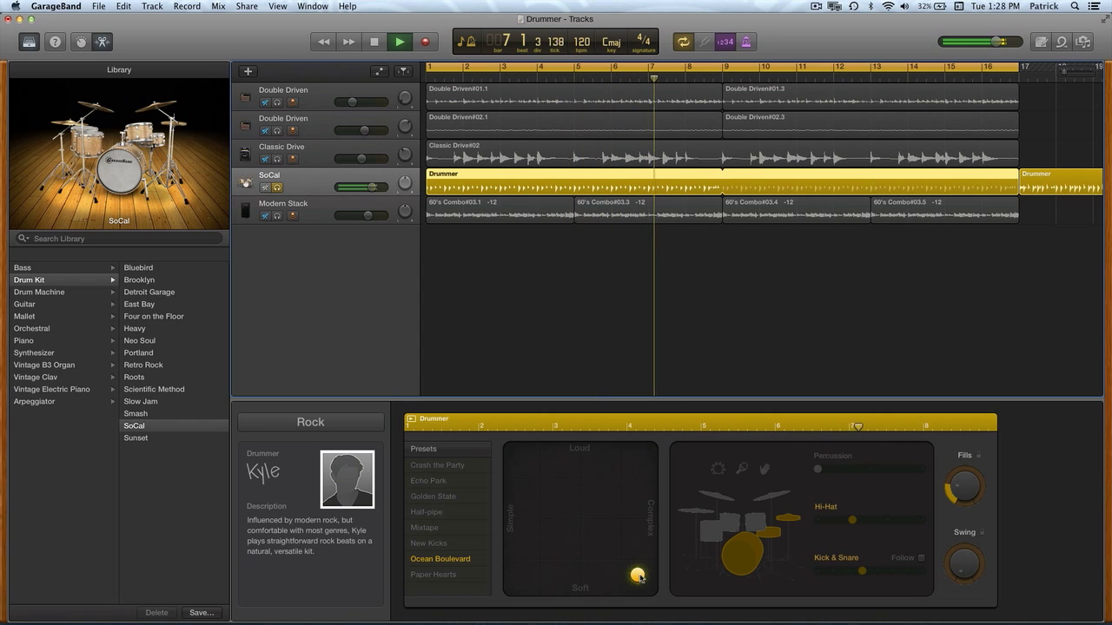
pyautogui.moveTo(639, 575); pyautogui.dragTo(537, 486)
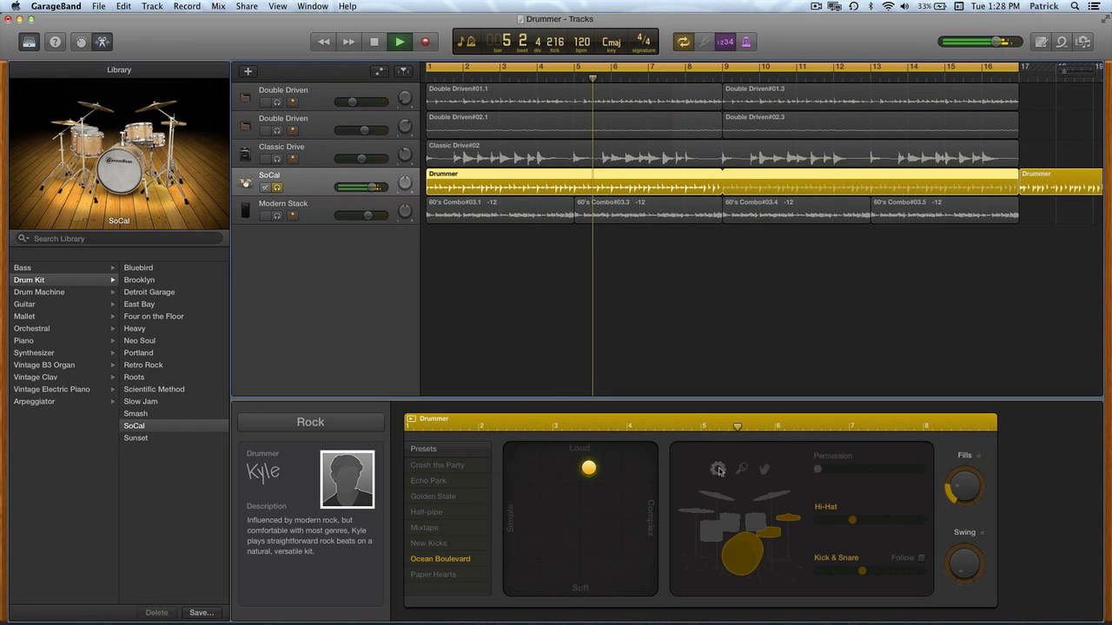
# Step: Add hand-clap percussion and raise the Percussion slider to its busiest setting
pyautogui.click(399, 41)
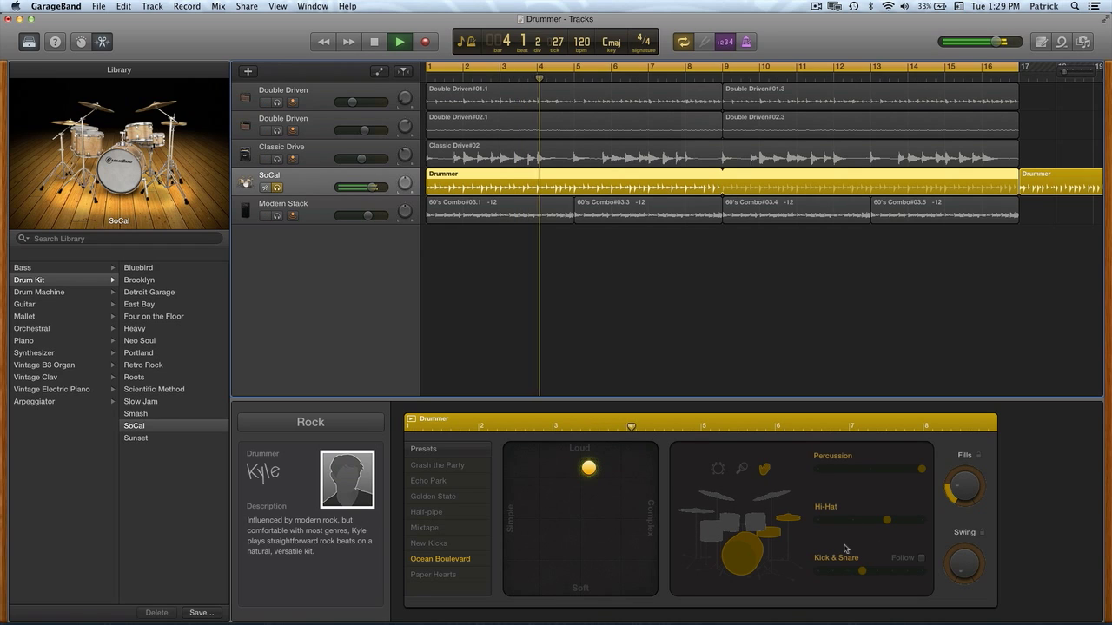
# Step: Switch the middle kit part to toms and make the Toms slider busier
pyautogui.click(399, 41)
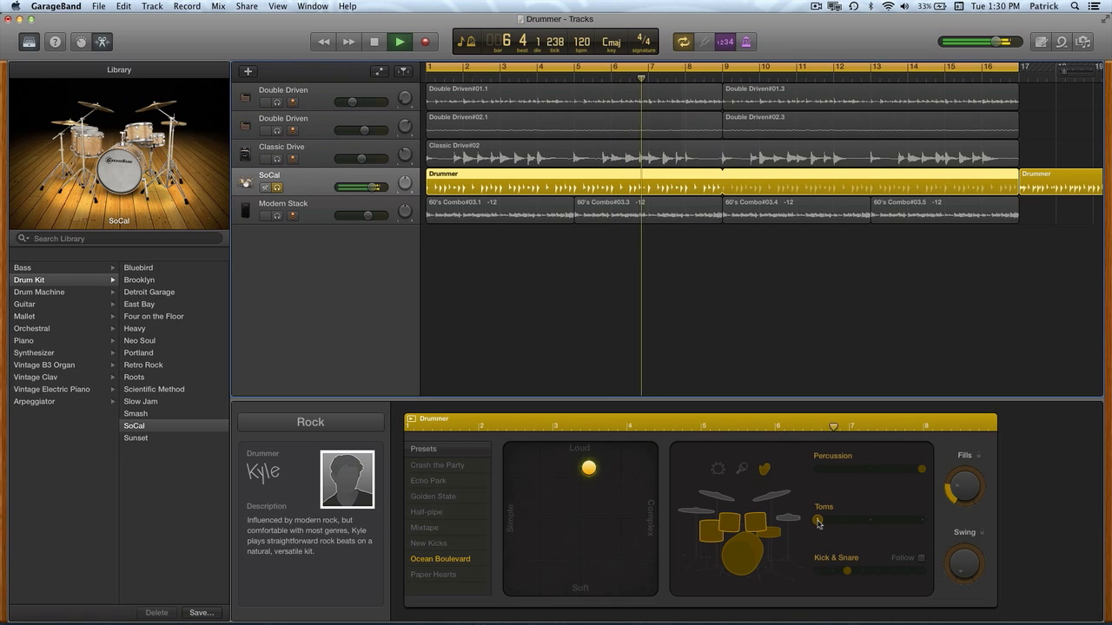
pyautogui.moveTo(816, 520); pyautogui.dragTo(870, 520)
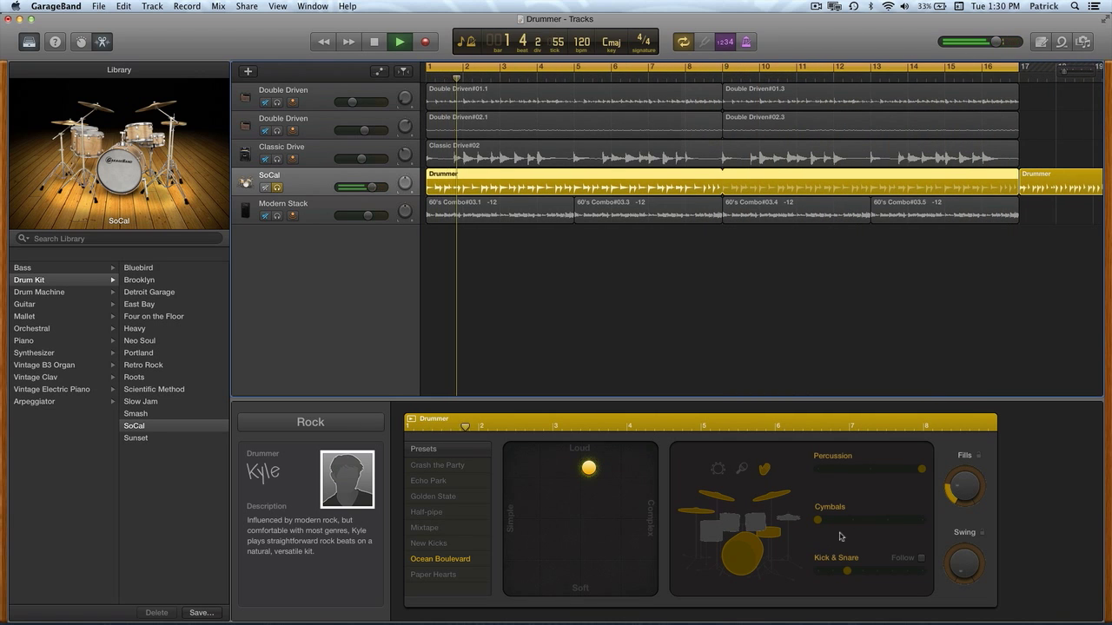
# Step: Select the Half-pipe preset and push the Kick & Snare slider to its busiest
pyautogui.click(426, 512)
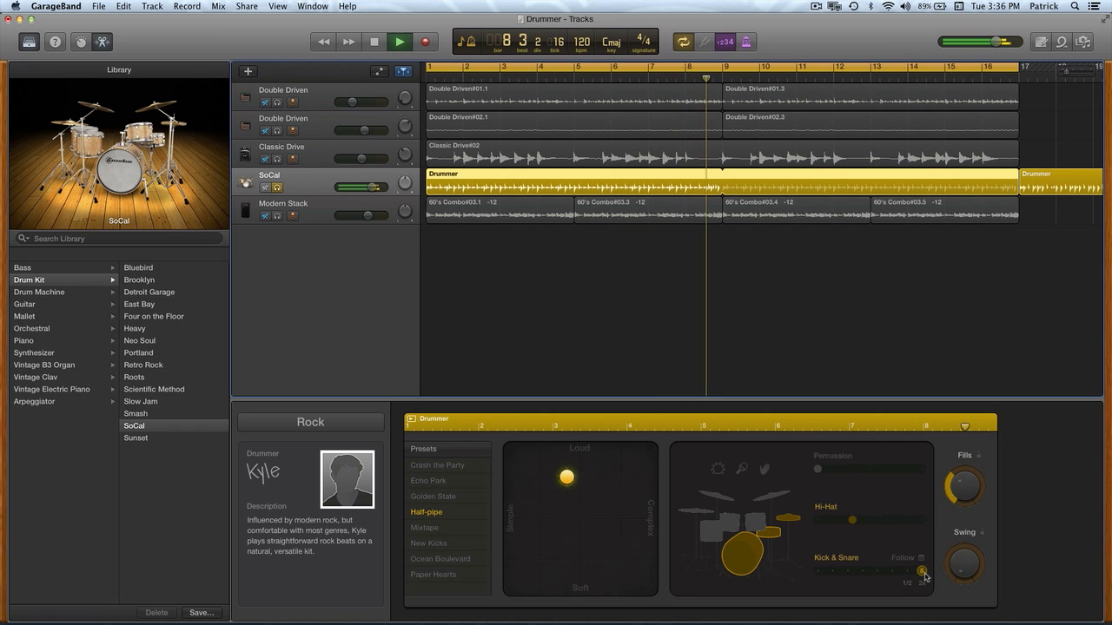
pyautogui.click(400, 41)
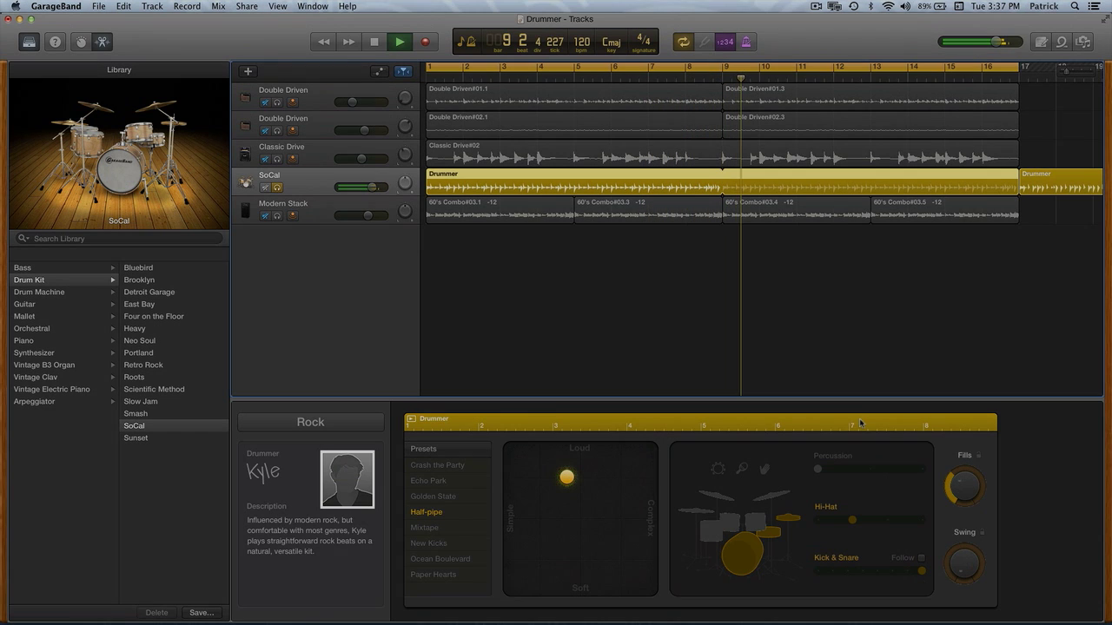
# Step: Enable Follow for Kick & Snare and set the followed track to Double Driven
pyautogui.click(441, 558)
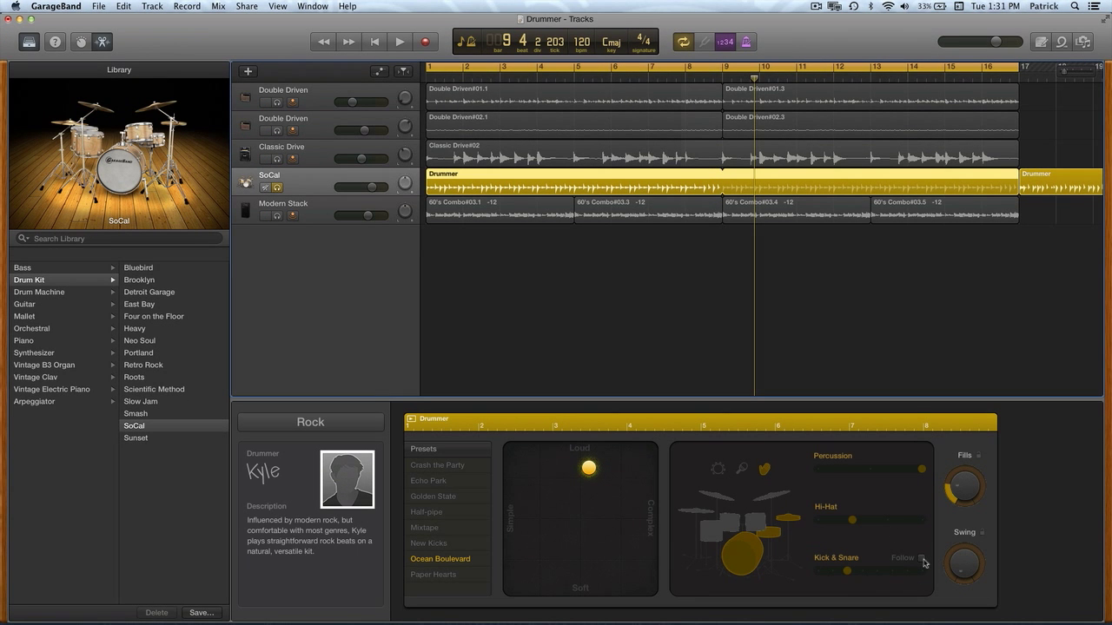
pyautogui.click(923, 558)
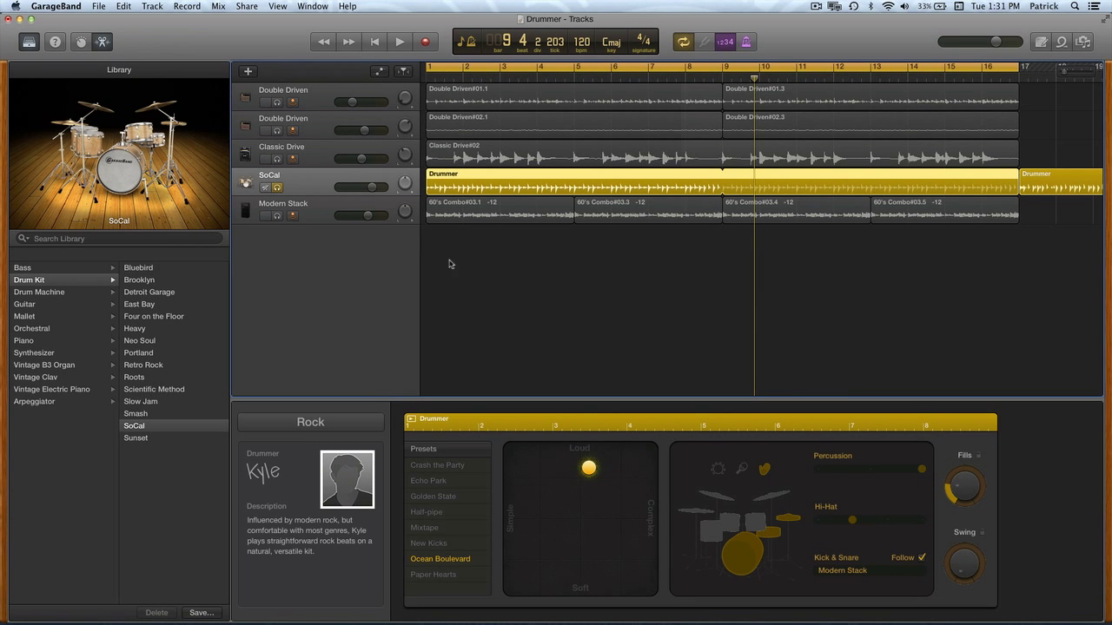
pyautogui.moveTo(820, 559)
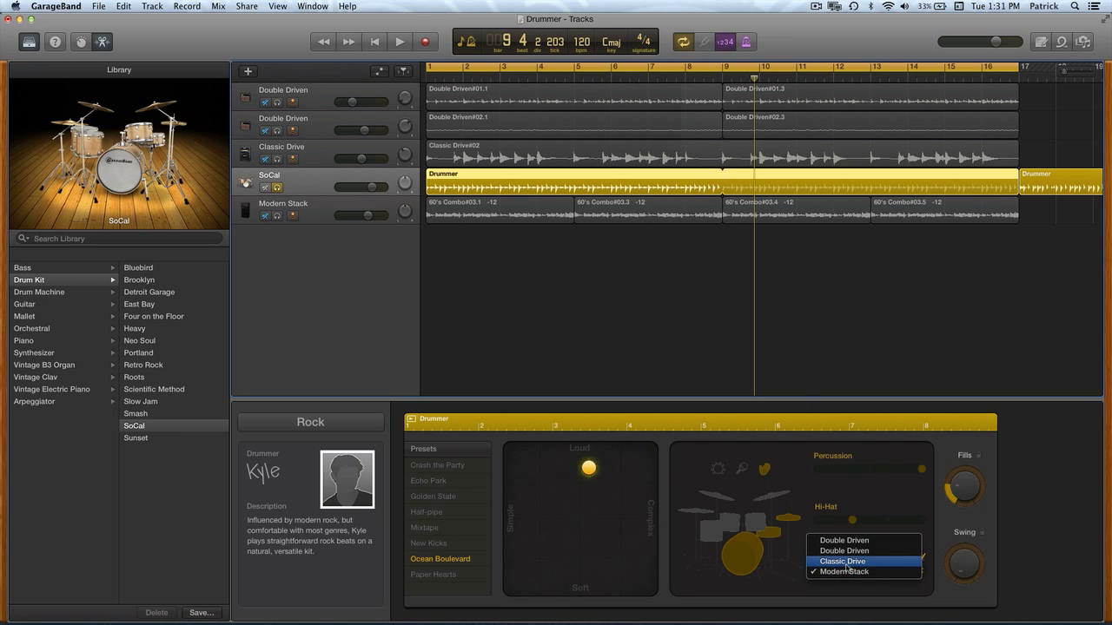
pyautogui.click(841, 562)
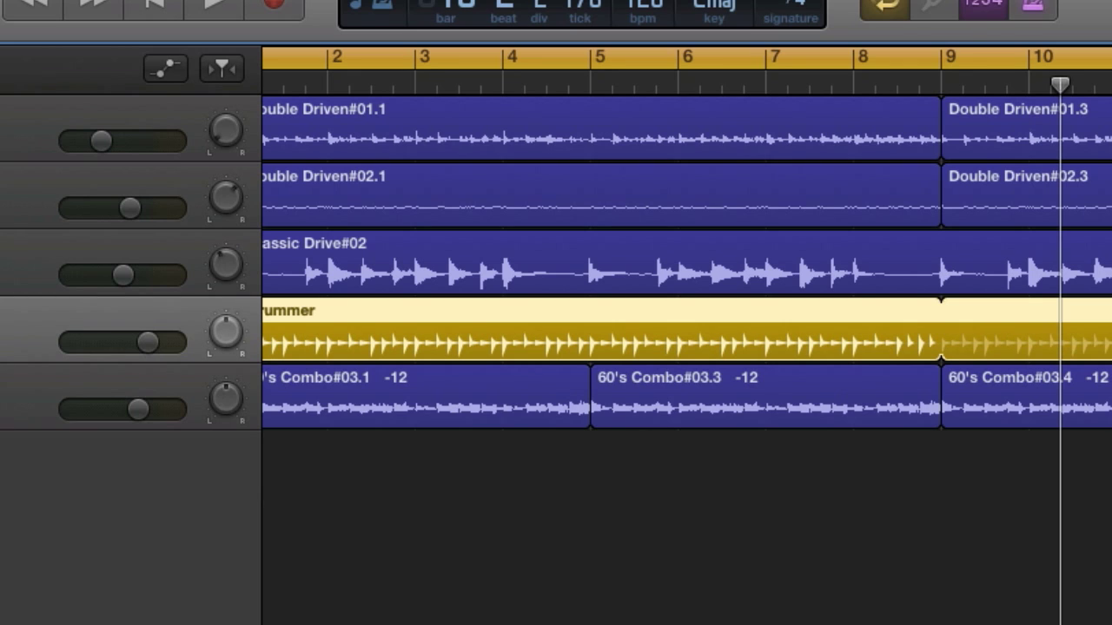
pyautogui.click(222, 68)
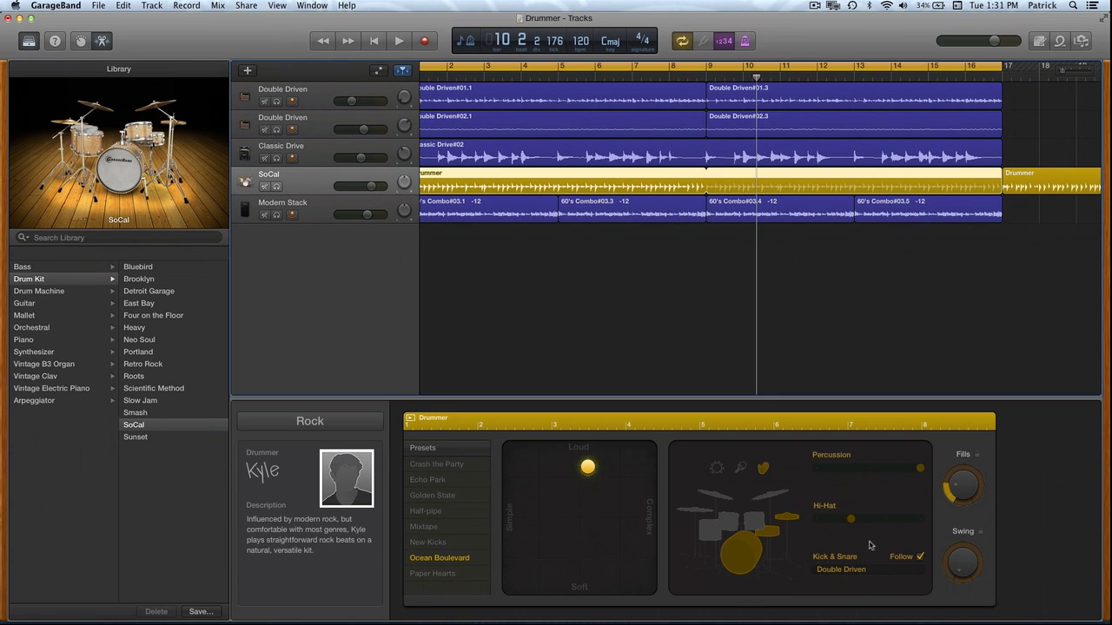
pyautogui.moveTo(696, 276)
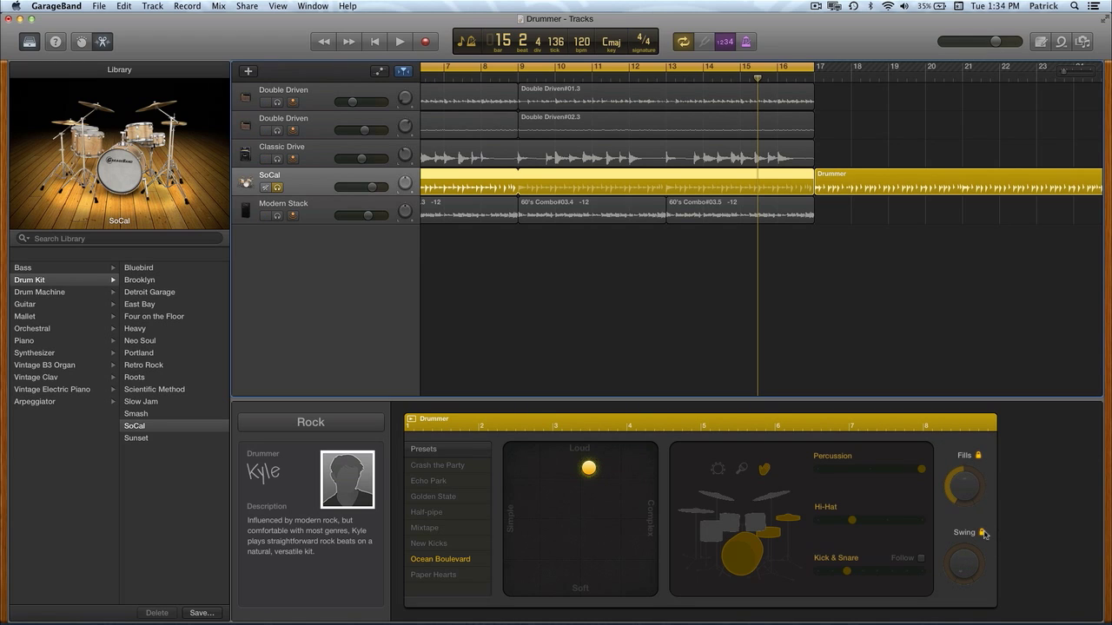
# Step: Lock the Swing amount, then swap Kyle for another drummer and confirm the change
pyautogui.click(345, 478)
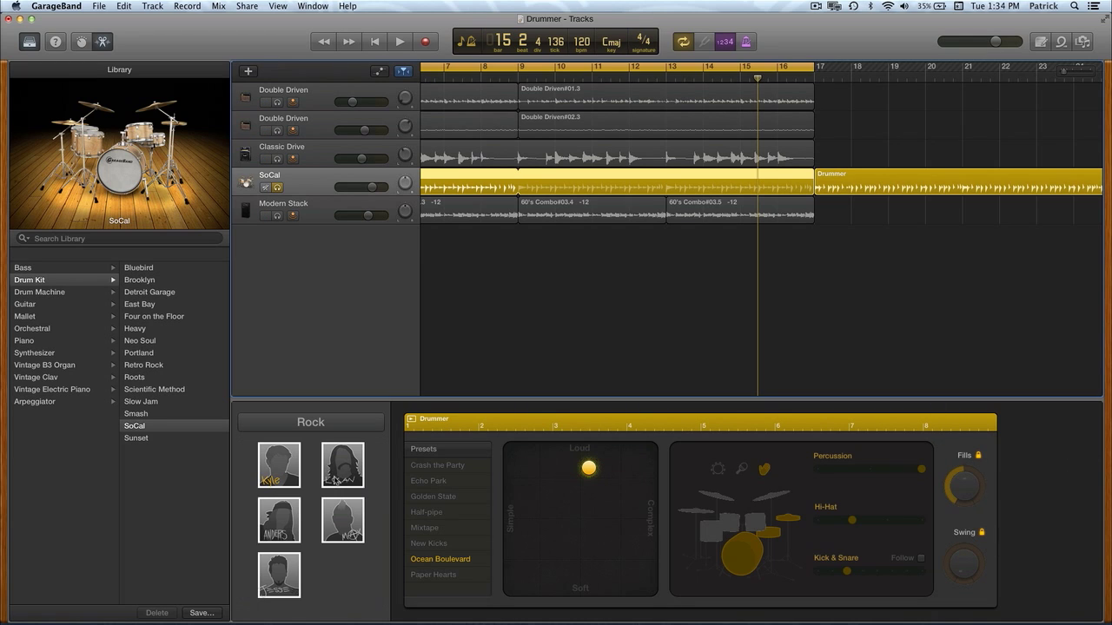
pyautogui.click(342, 465)
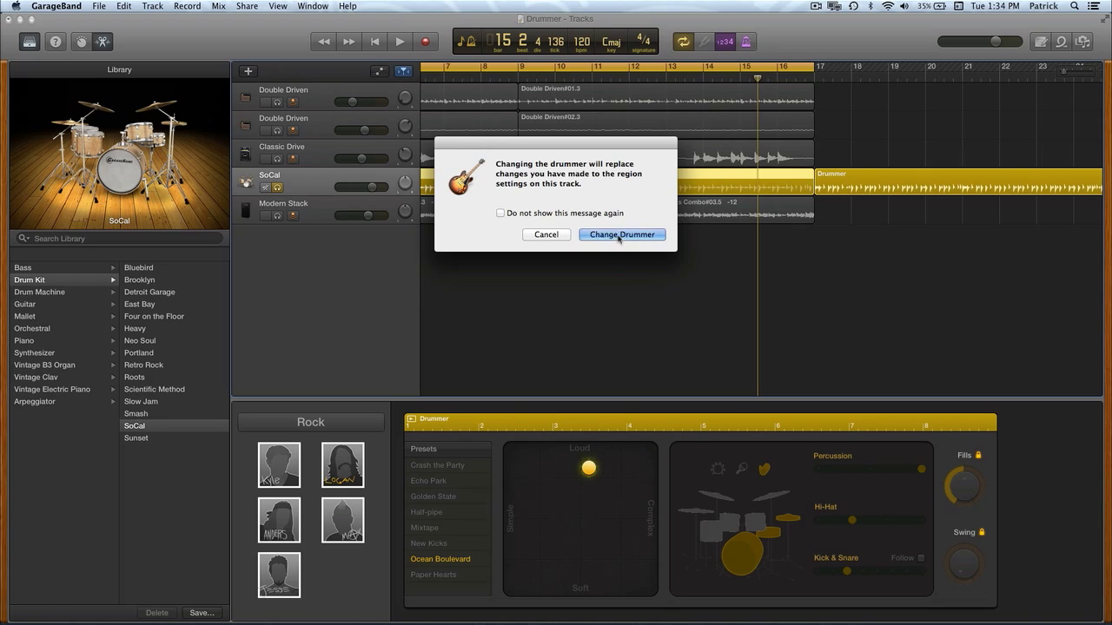
pyautogui.click(621, 234)
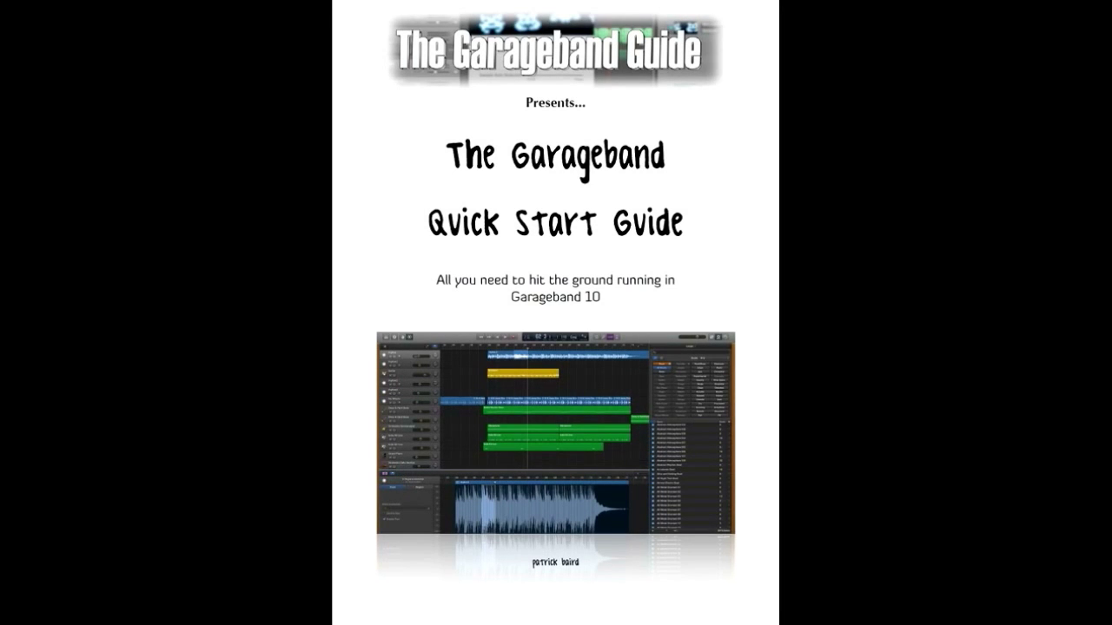
pyautogui.scroll(-3)
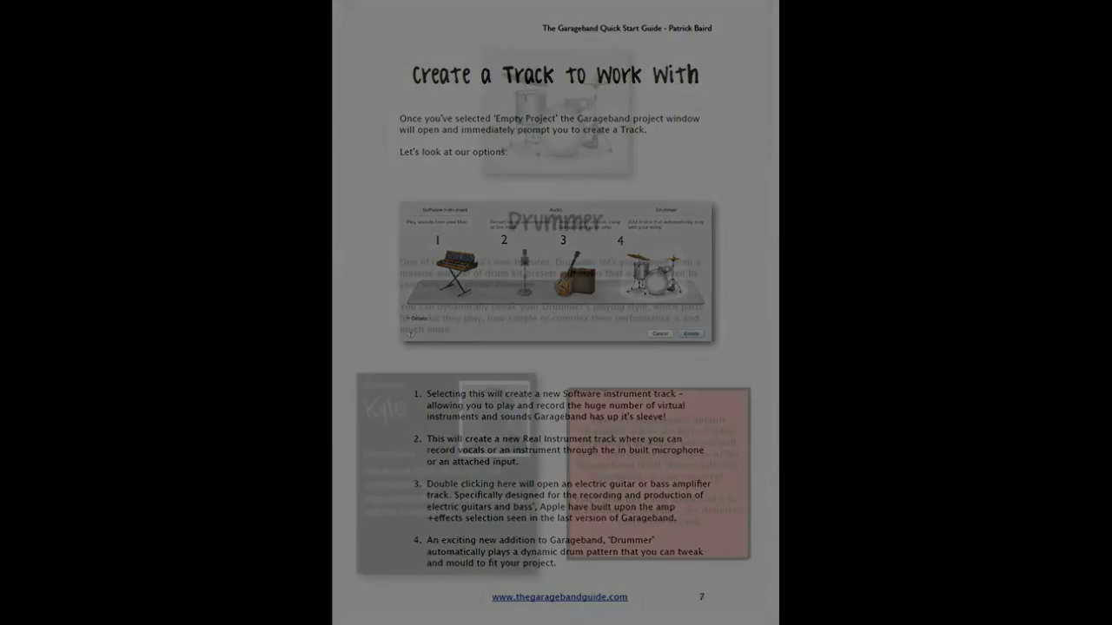
pyautogui.scroll(-3)
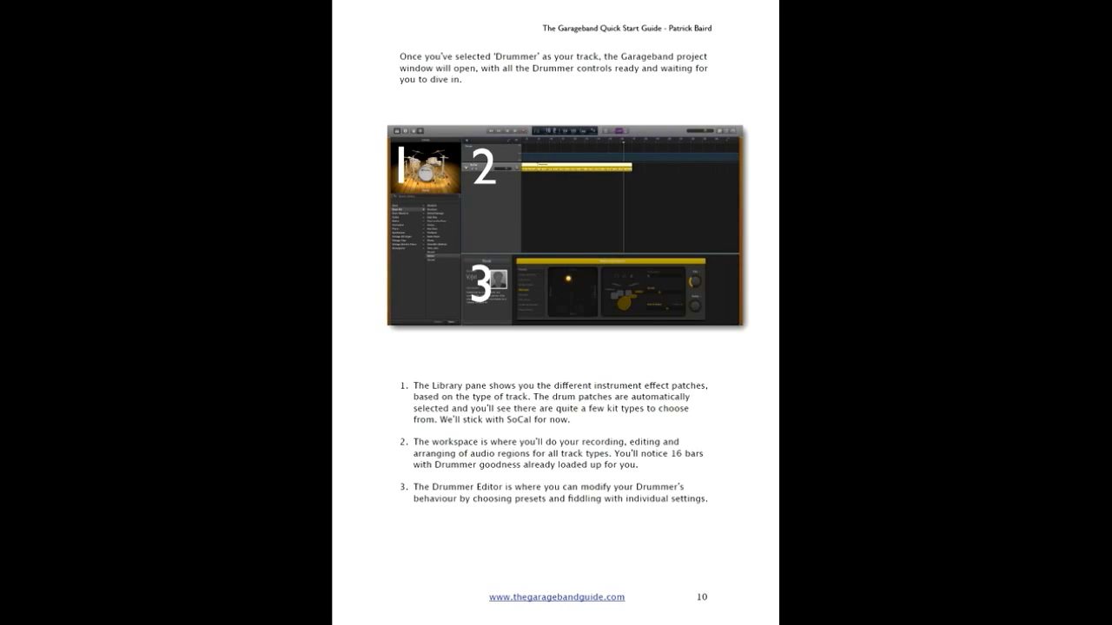
pyautogui.scroll(-3)
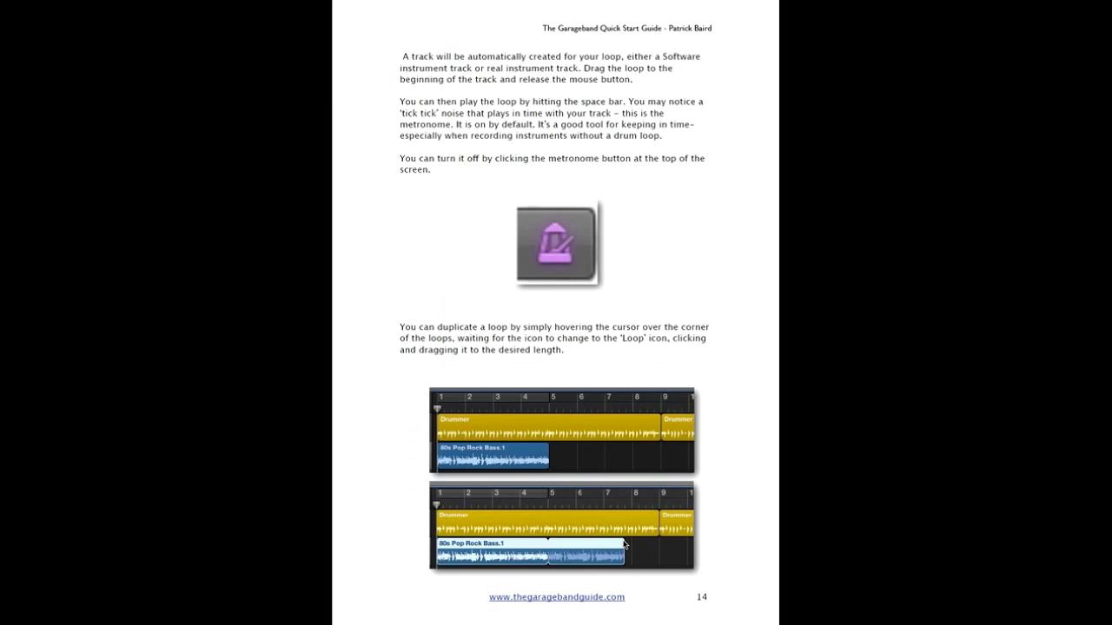